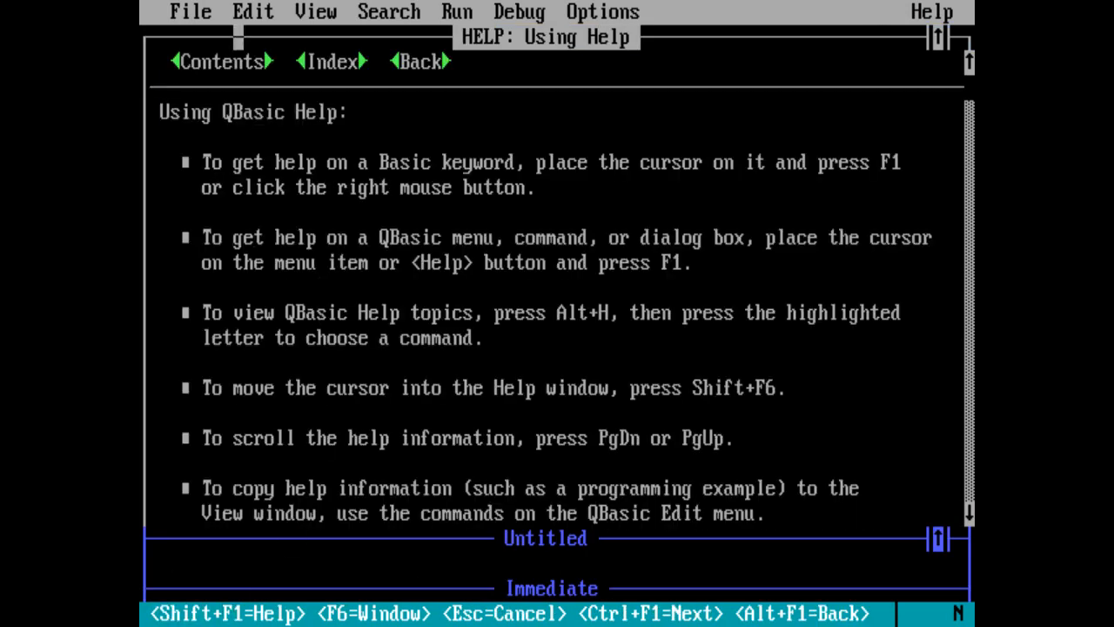
Browse help Contents and Index, then scroll the Keywords by Programming Task page.
left_click(220, 63)
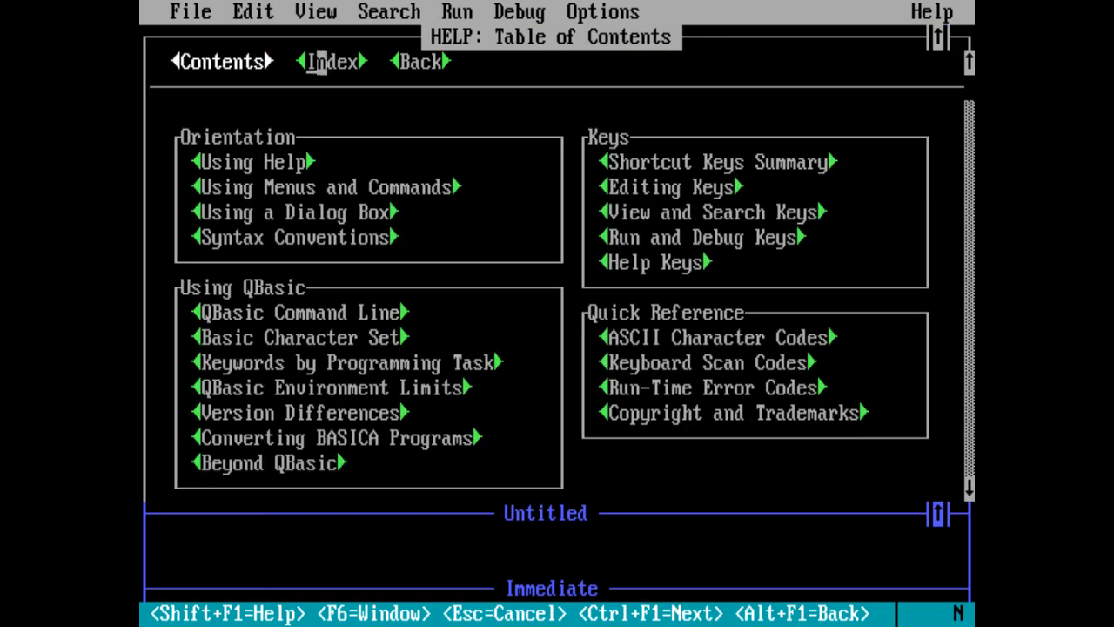
left_click(326, 62)
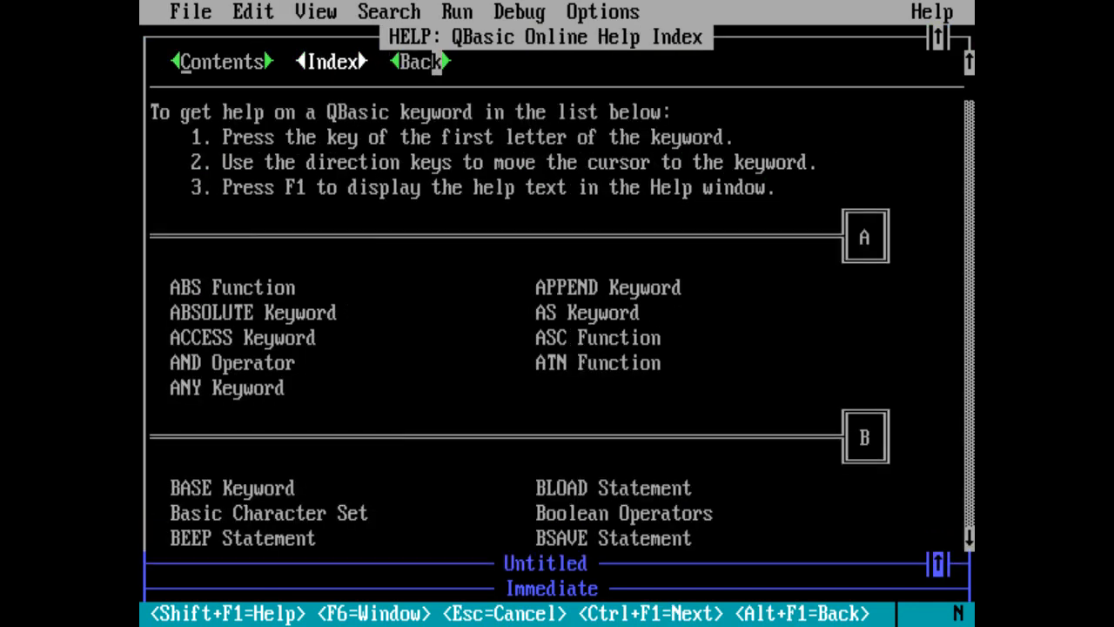
left_click(214, 62)
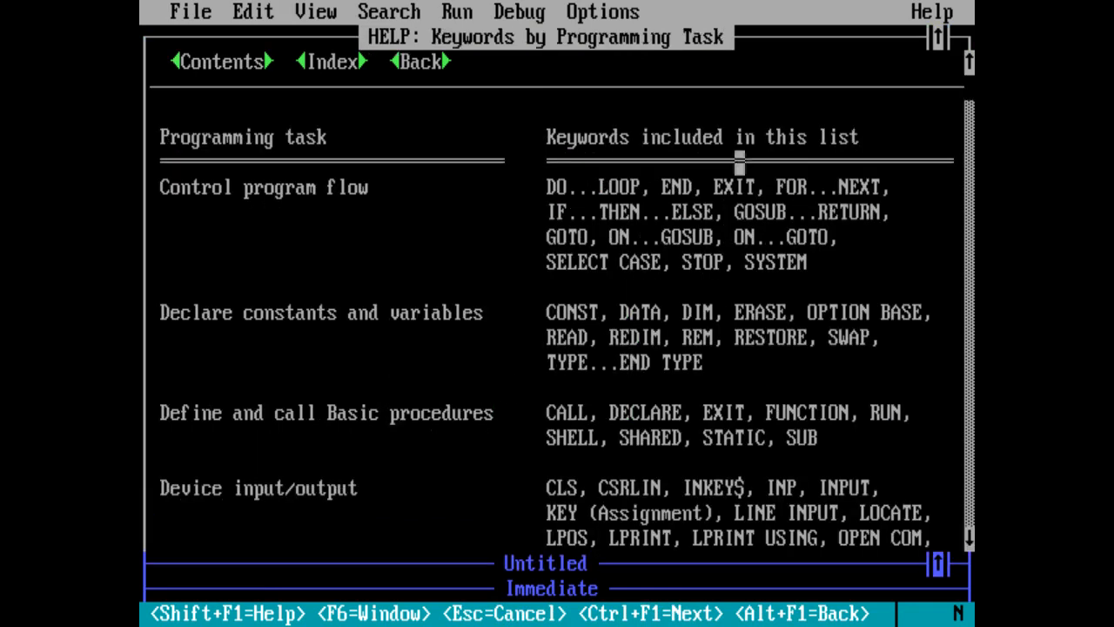
scroll("down", 3)
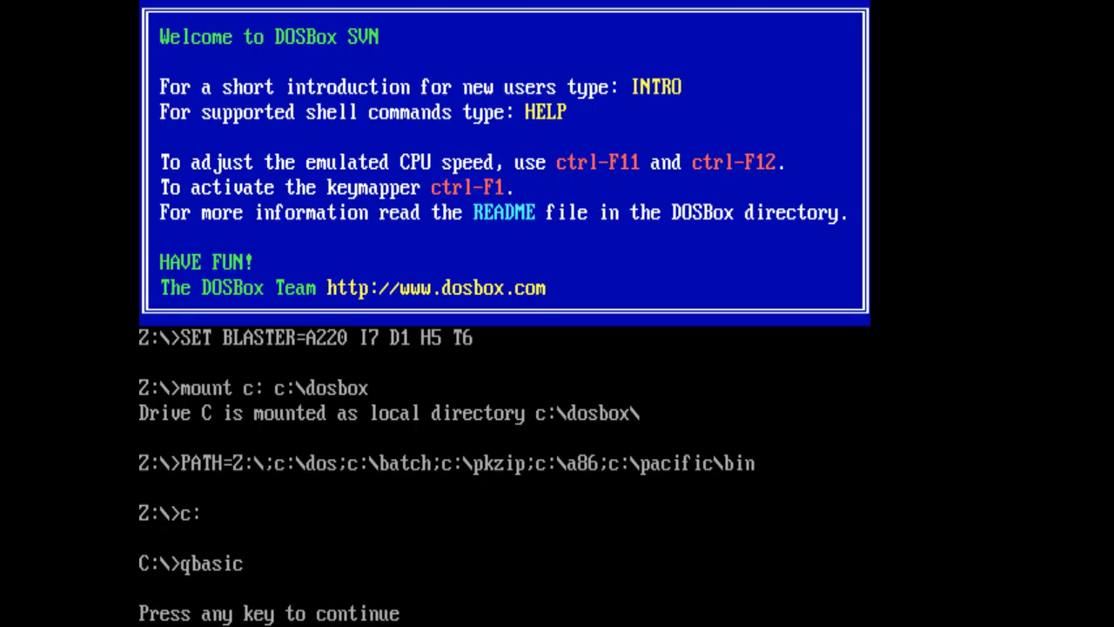
Continue into the editor, dismiss the SUBs list, and bring up the Using Help page.
key("enter")
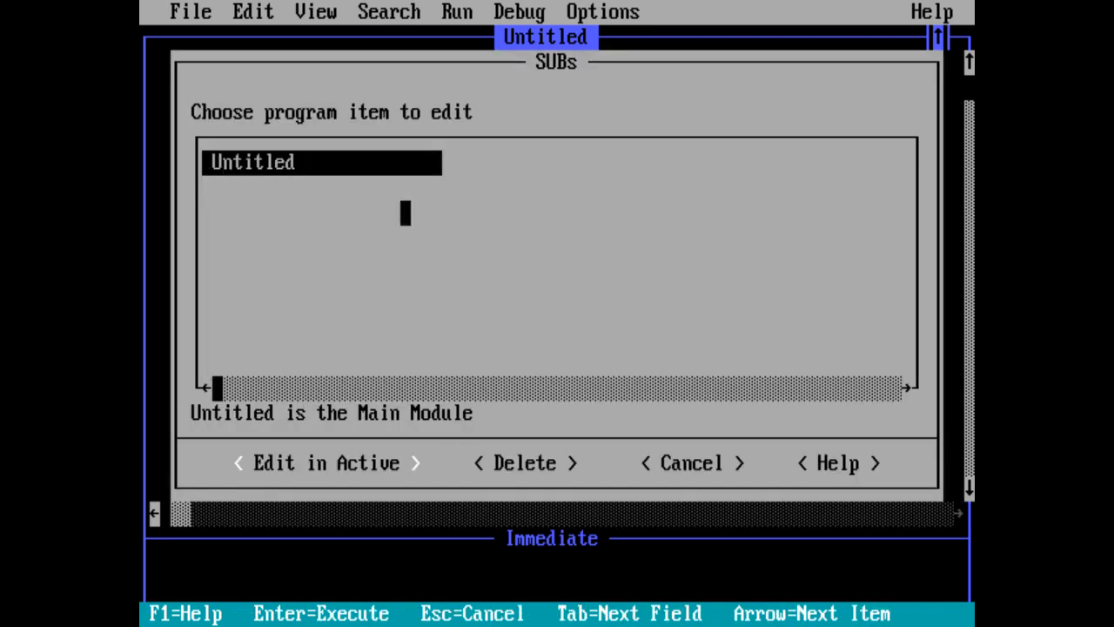
left_click(689, 463)
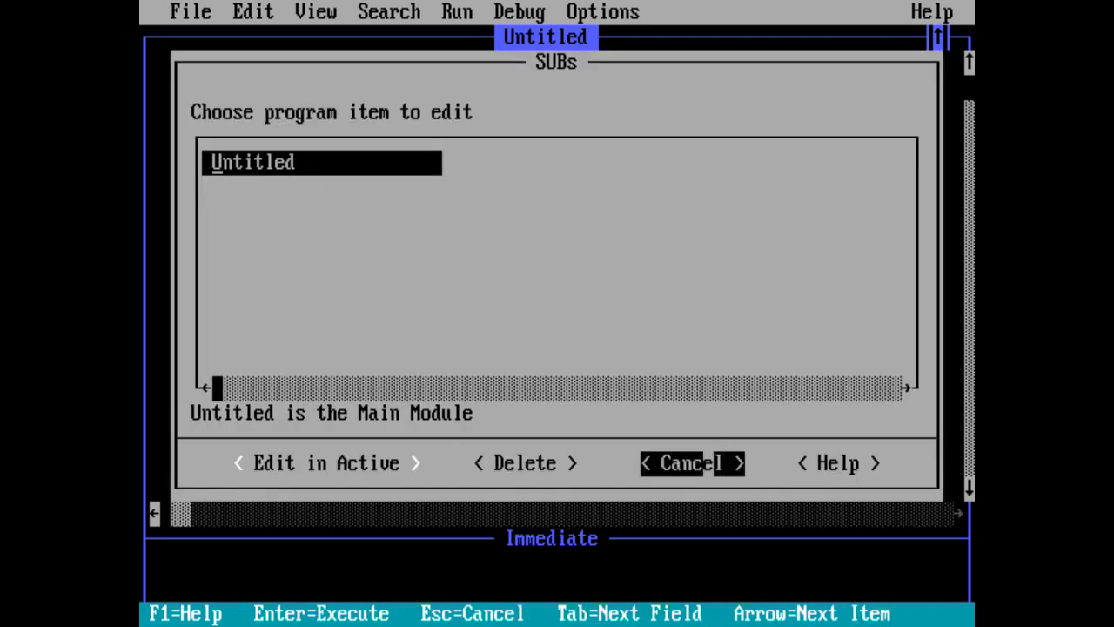
left_click(692, 463)
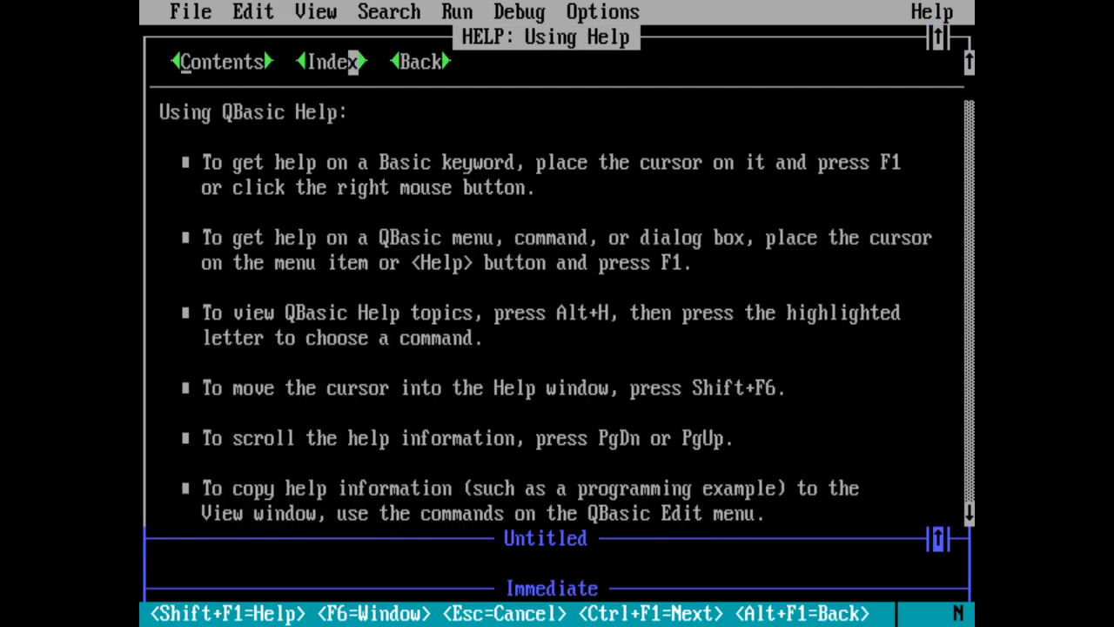
Jump from the help page to the alphabetical keyword Index.
left_click(327, 61)
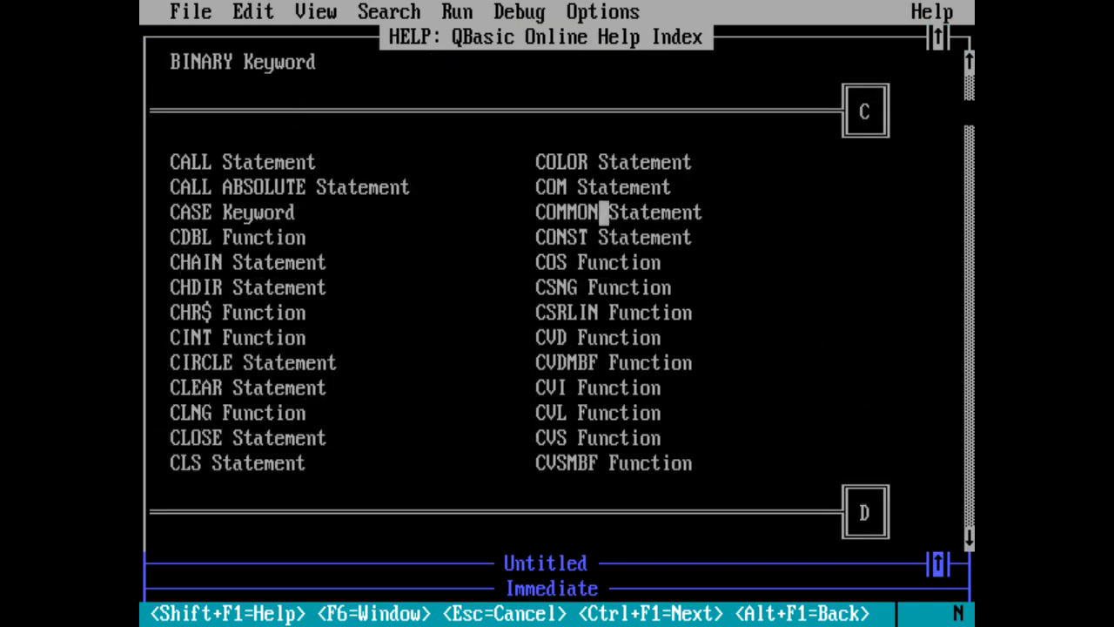
mouse_move(617, 362)
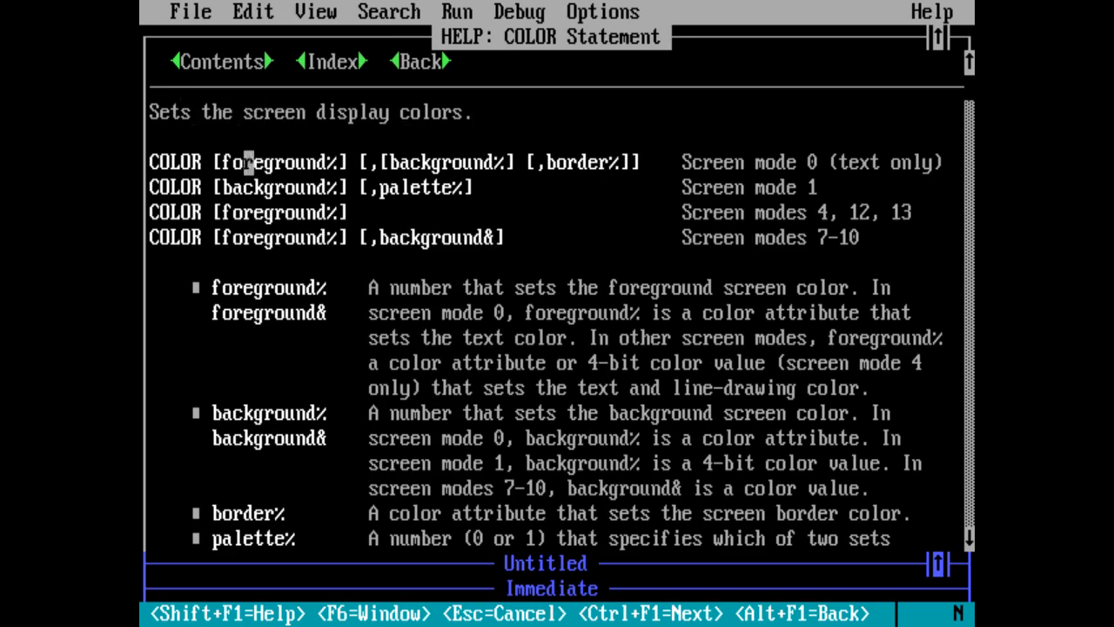
mouse_move(622, 162)
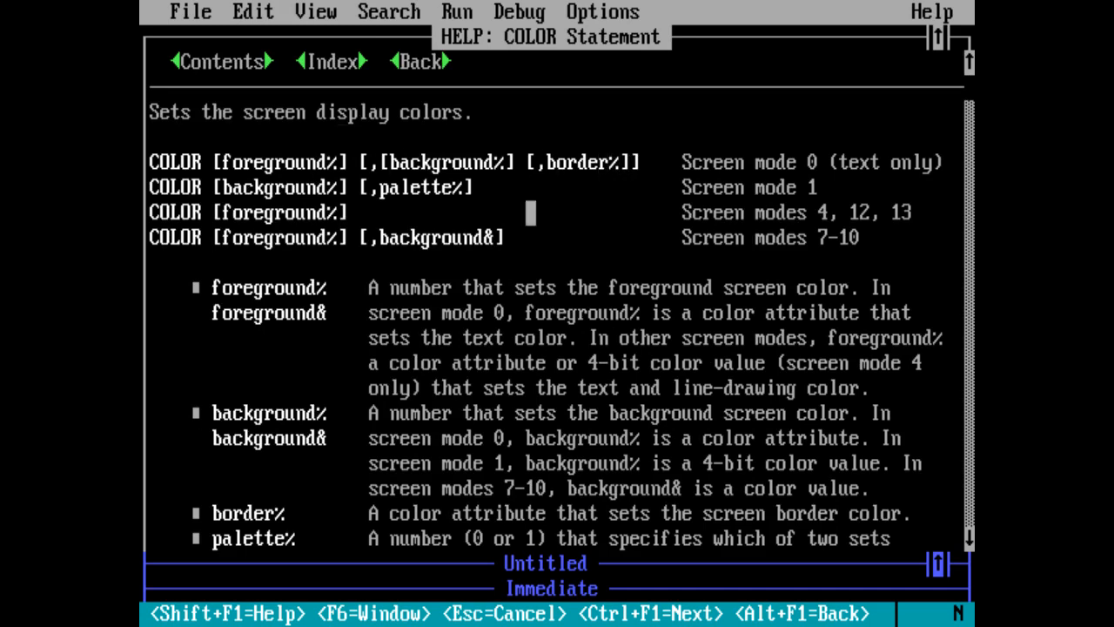
mouse_move(953, 162)
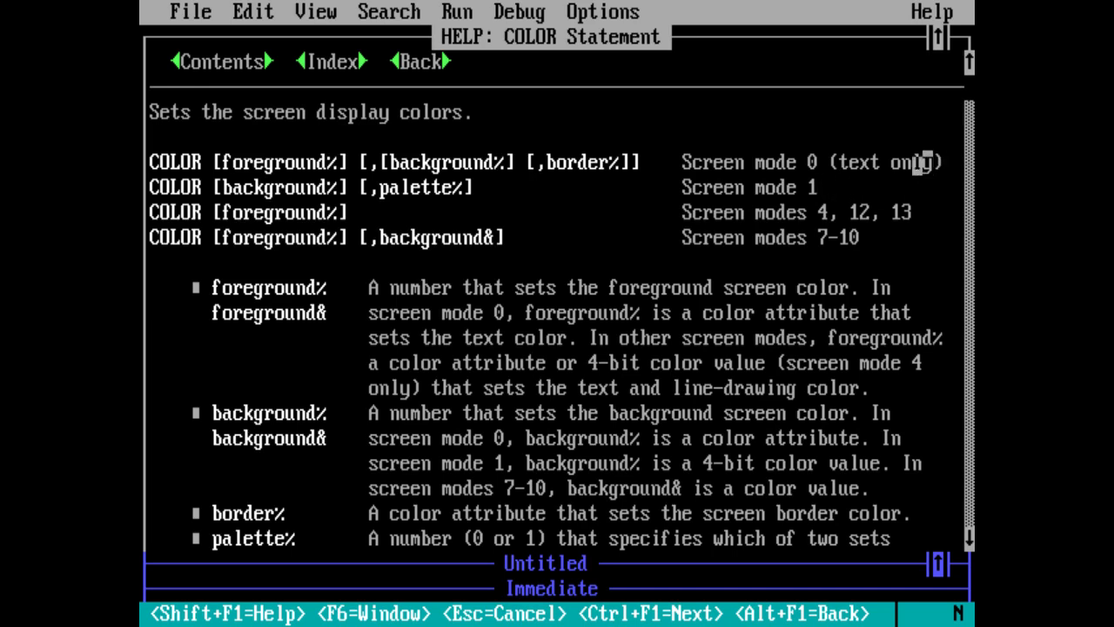
mouse_move(834, 237)
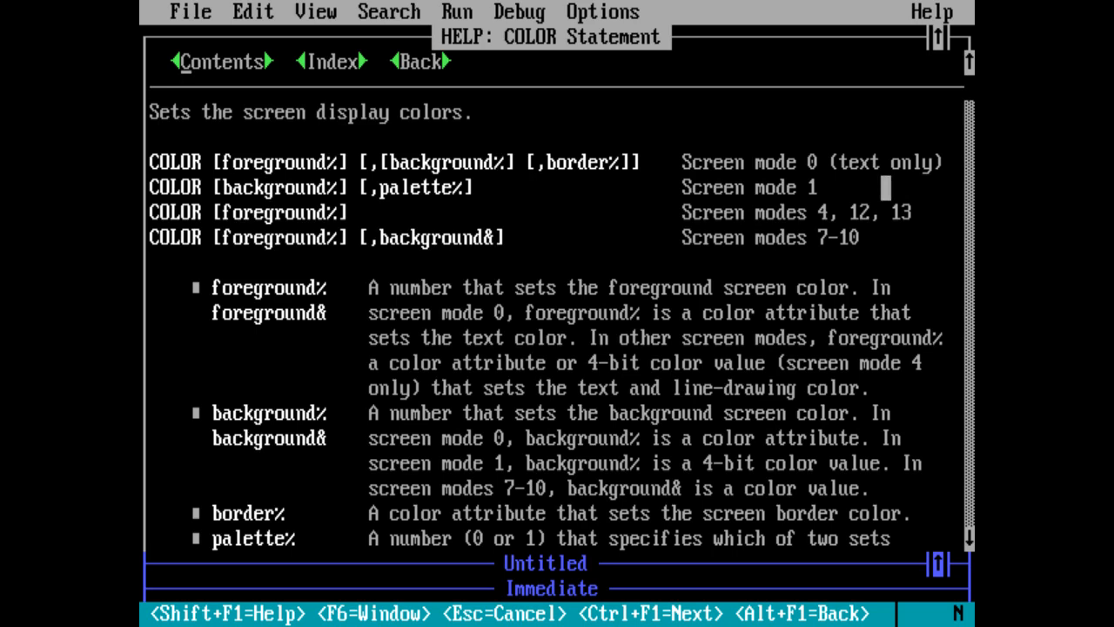
mouse_move(757, 188)
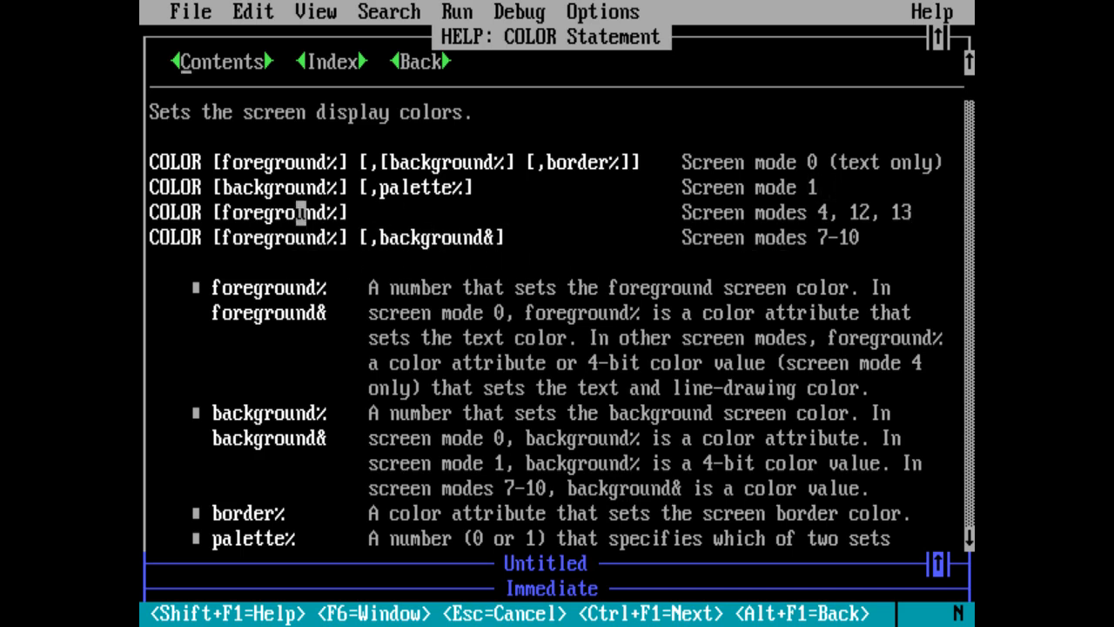
mouse_move(464, 237)
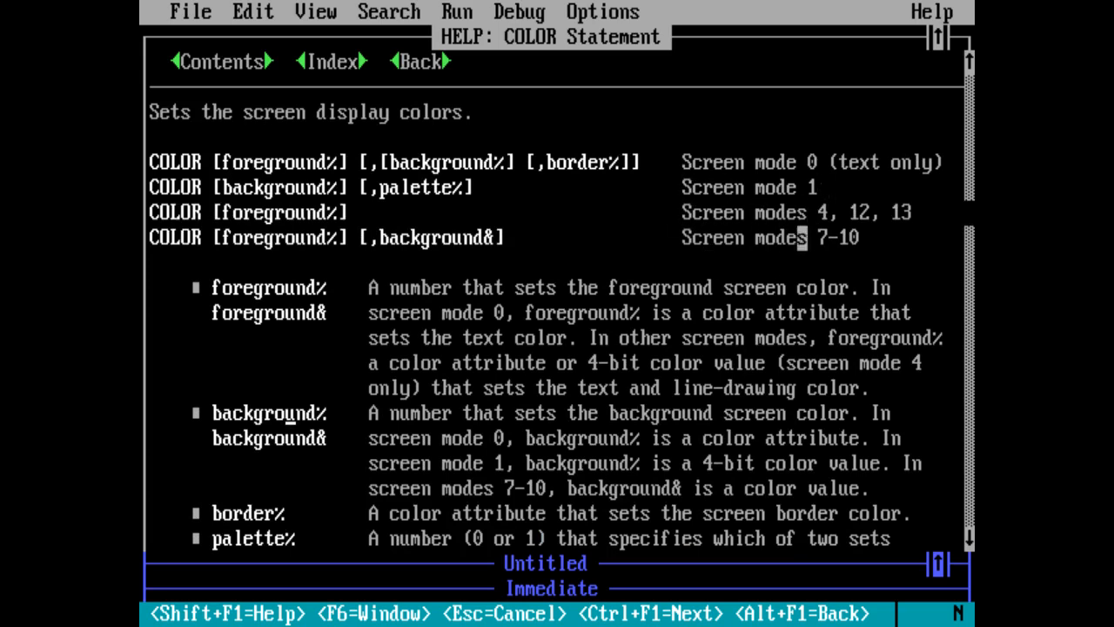
Scroll the COLOR statement help down to its palette table and example program.
scroll("down", 3)
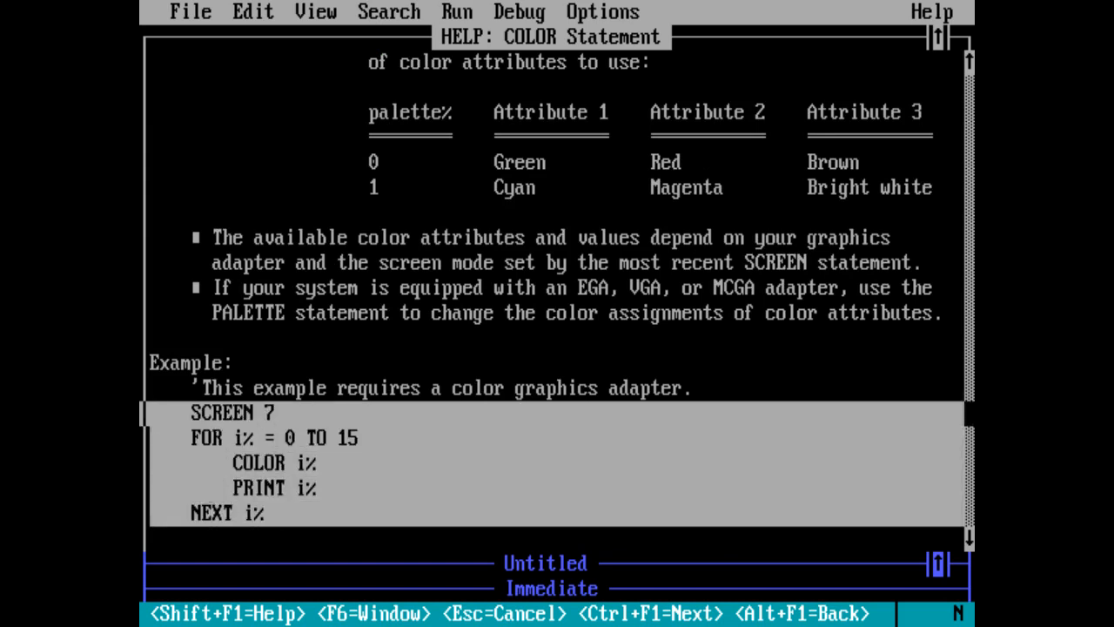
Make the empty Untitled program window active.
left_click(252, 12)
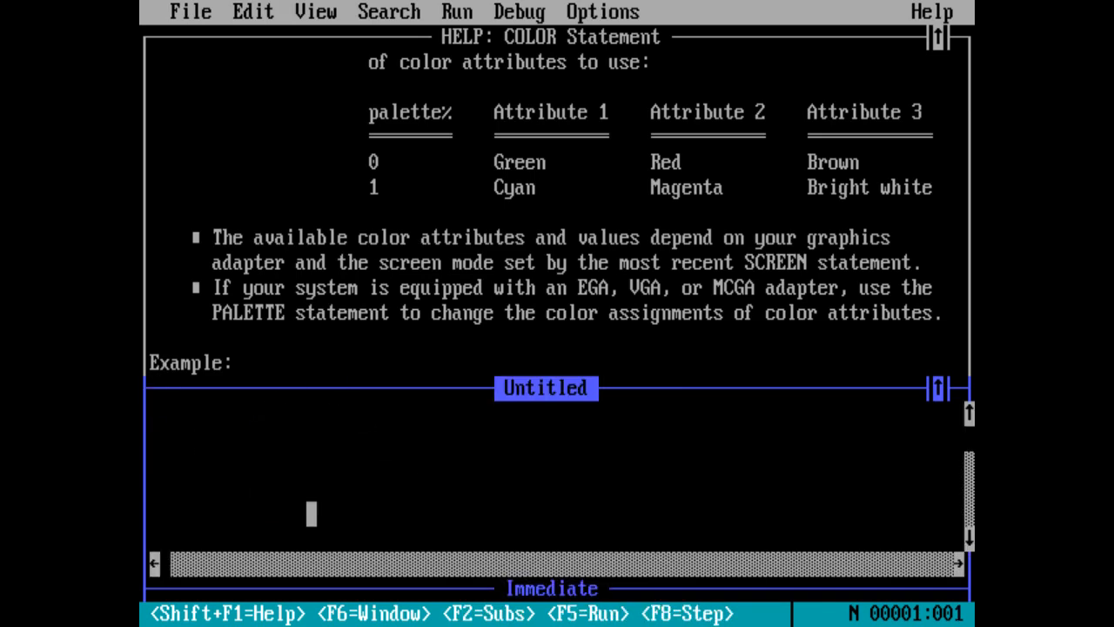
Paste the SCREEN 7 example loop from the COLOR help into the Untitled program.
type("SCREEN 7")
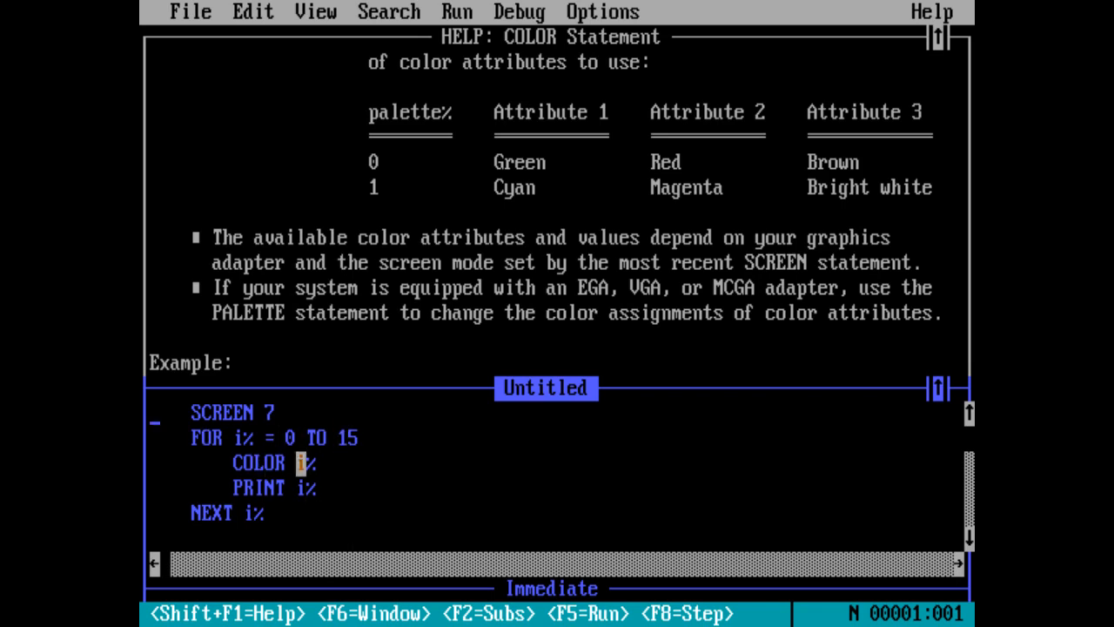
left_click(326, 463)
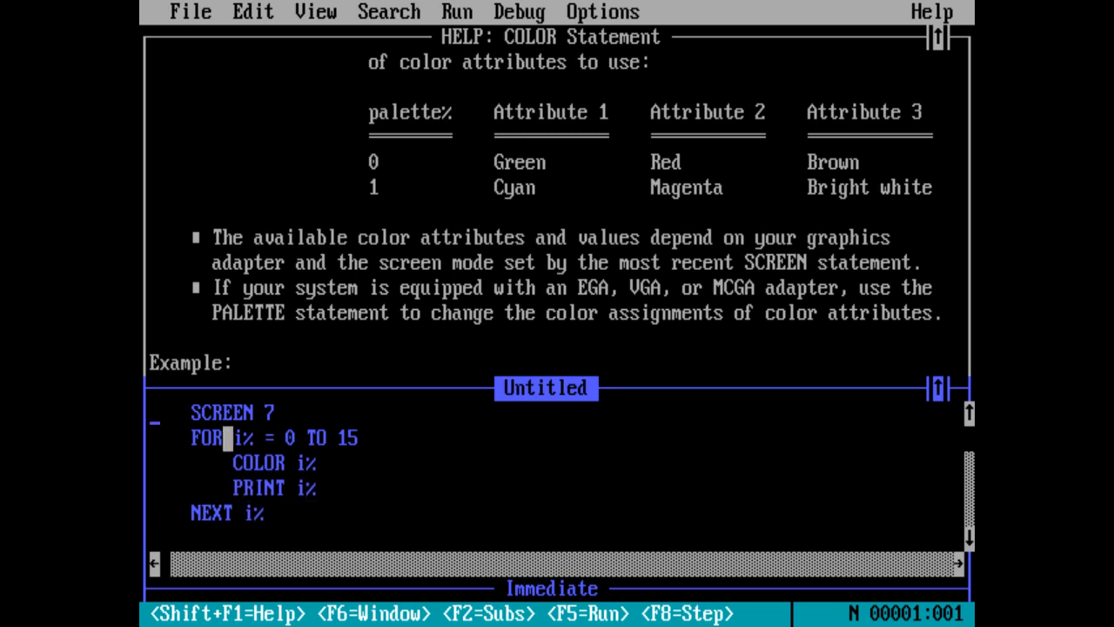
left_click(331, 514)
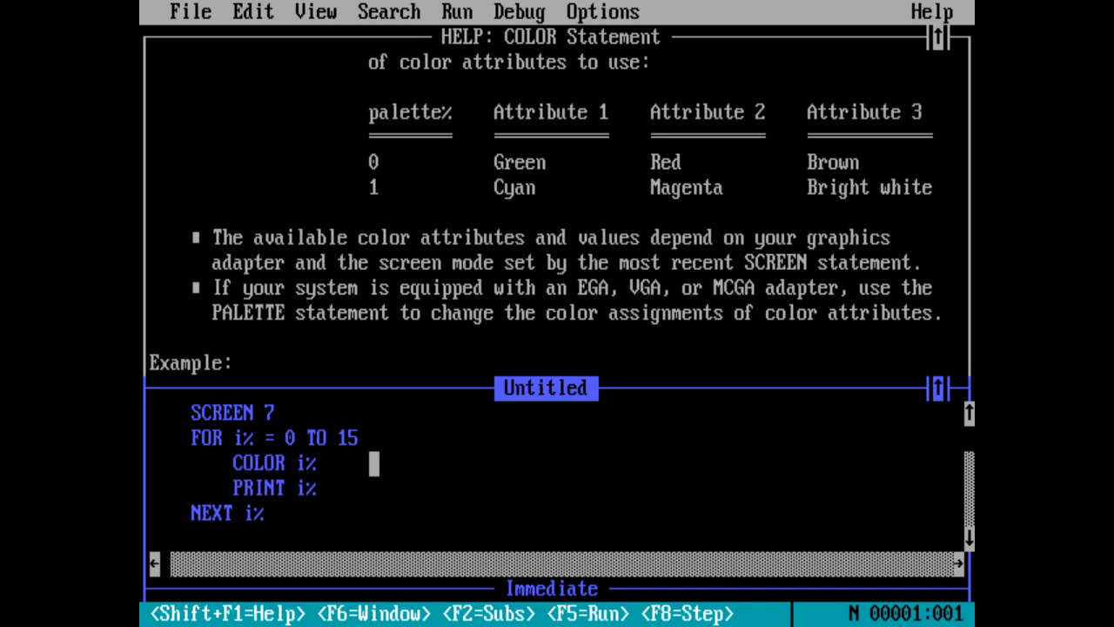
Run the colour loop showing 16 coloured numbers, then return to the COLOR line.
key("F5")
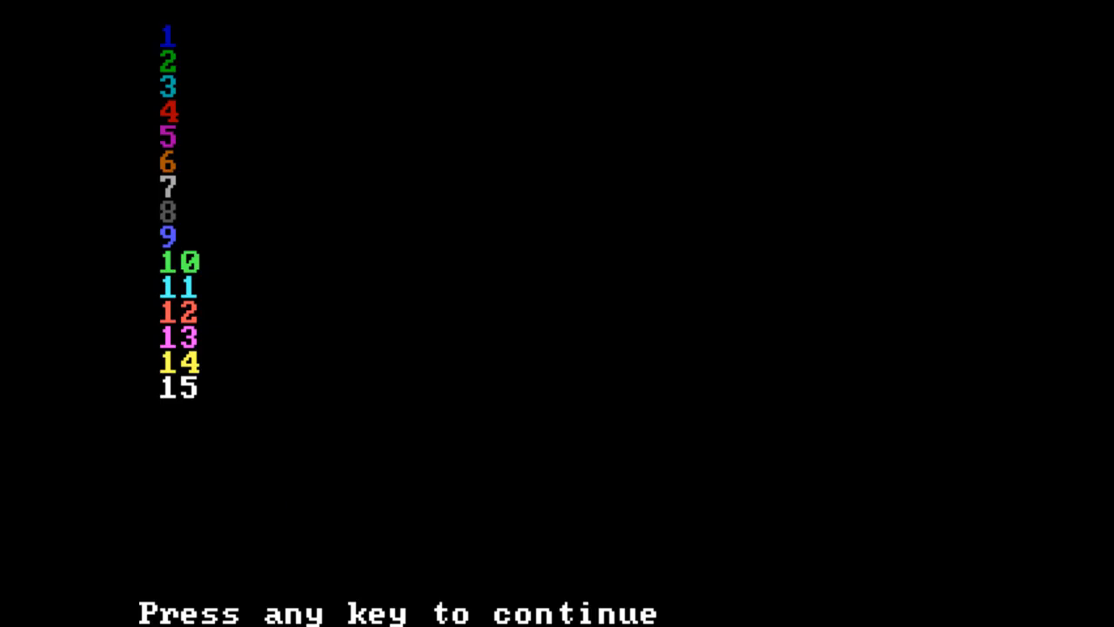
key("Enter")
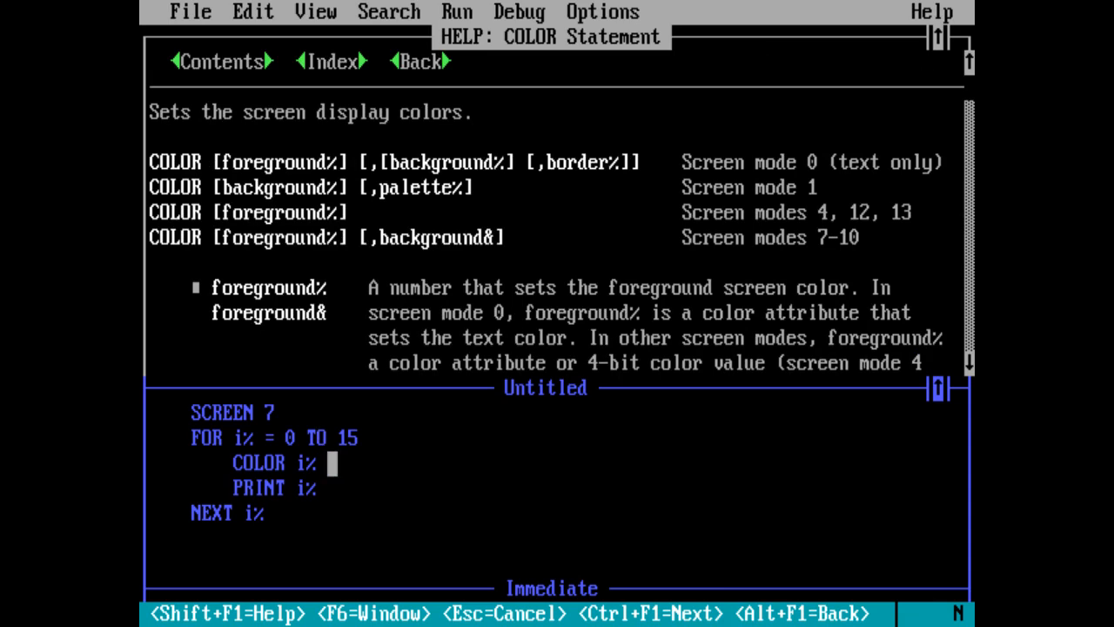
left_click(546, 387)
type(",")
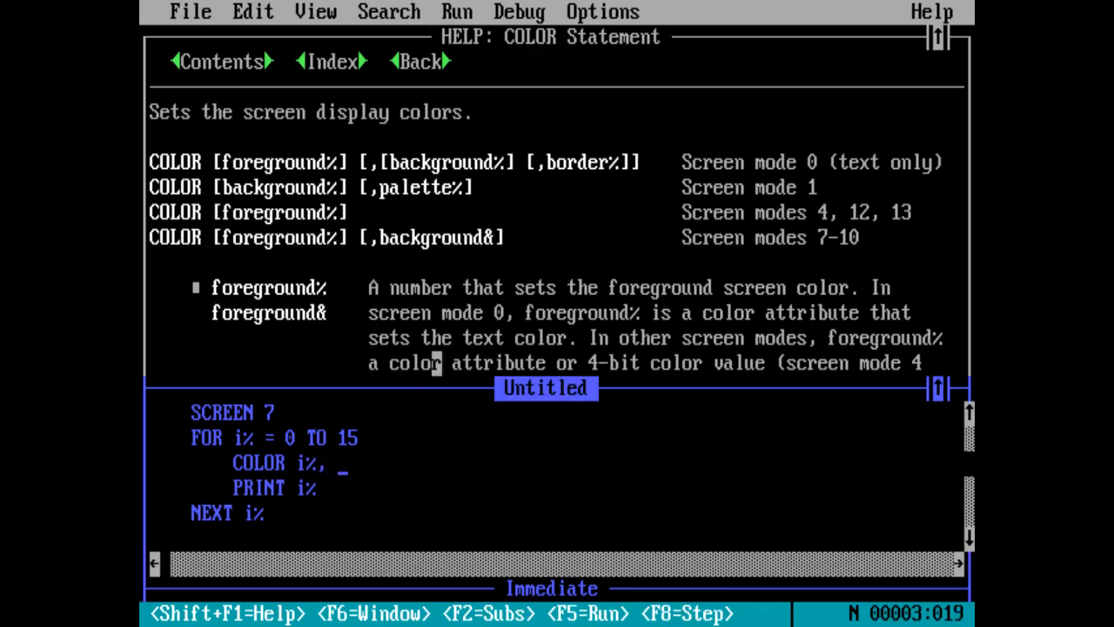
type("15")
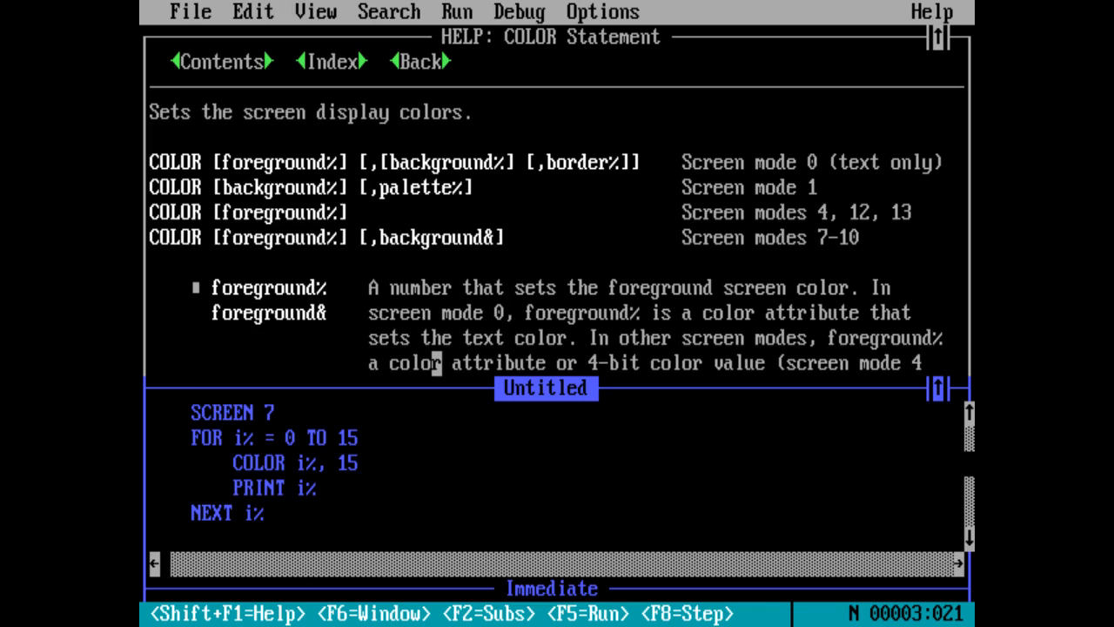
key("F5")
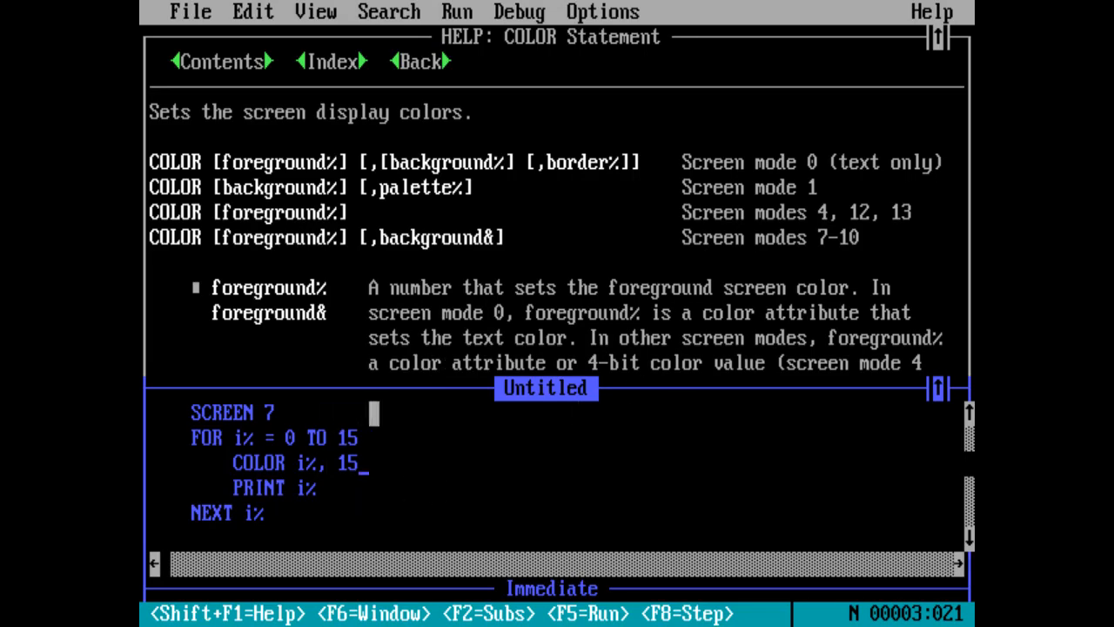
key("Backspace")
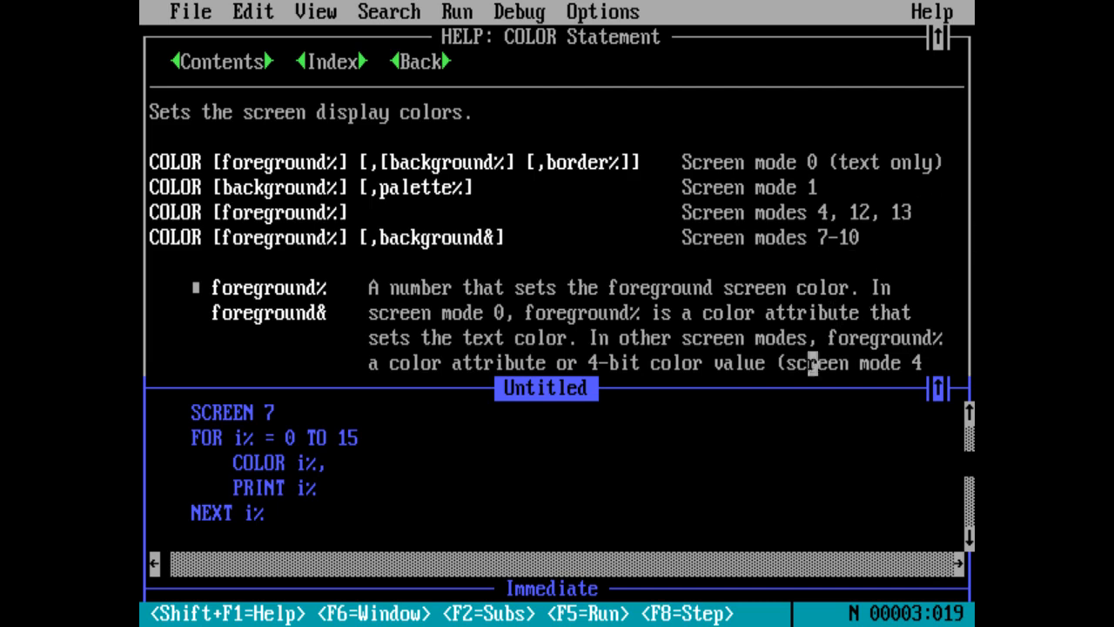
key("F5")
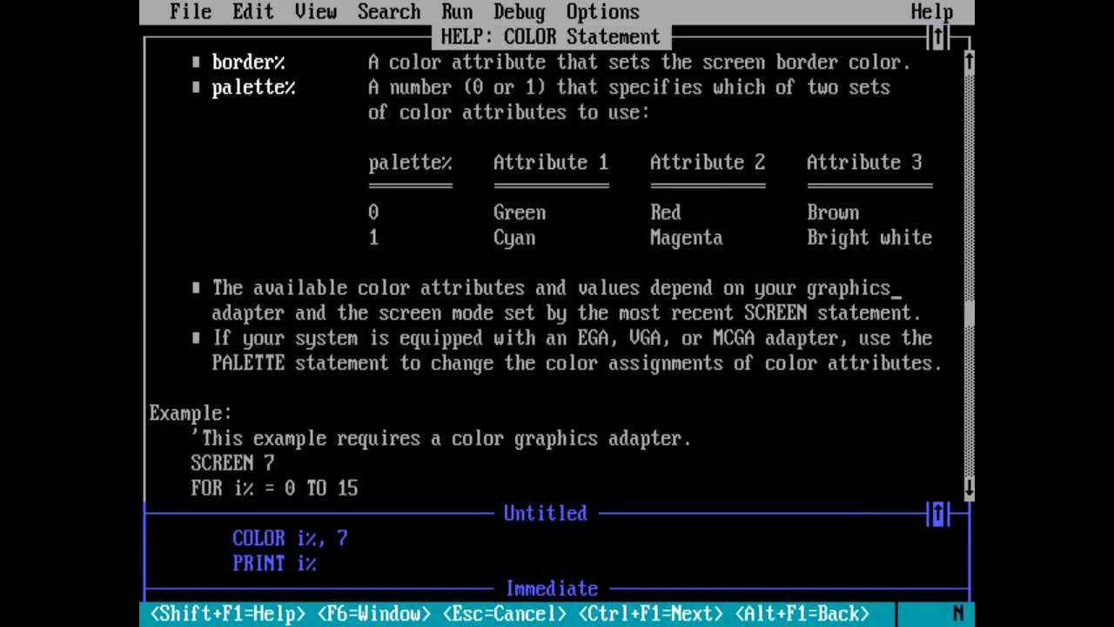
Scroll the COLOR help page to its example program and See Also links.
scroll("down", 3)
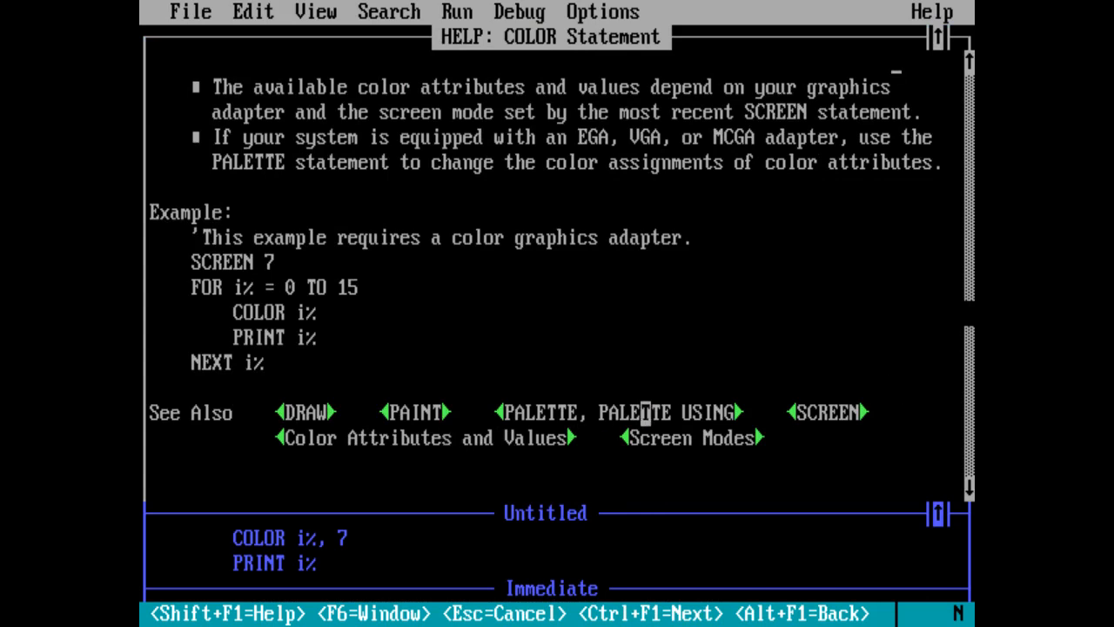
mouse_move(732, 439)
type("cl")
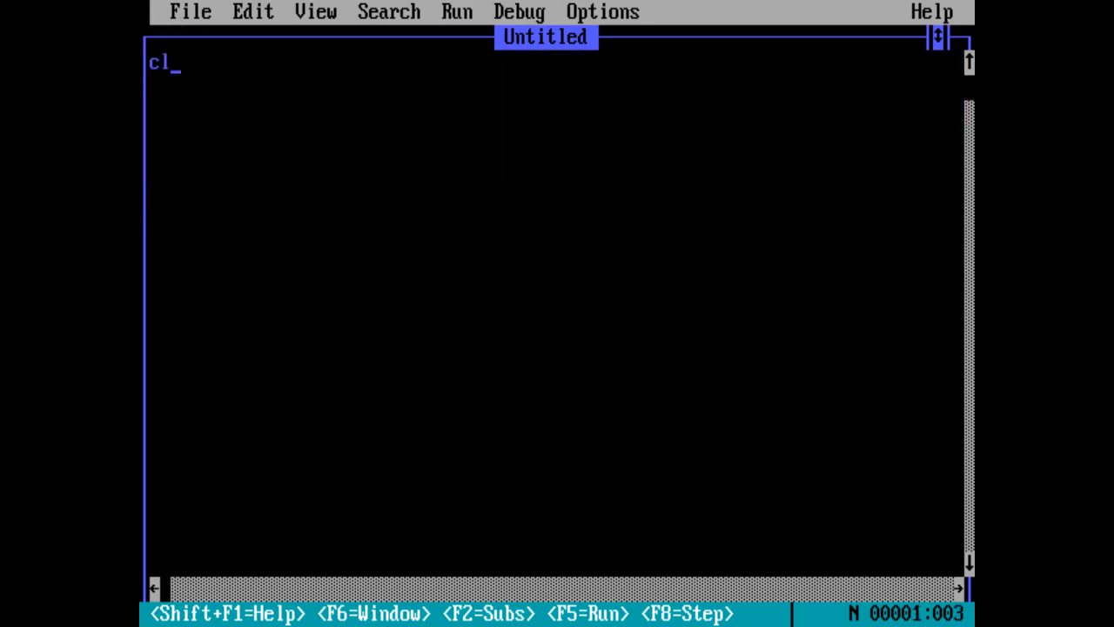
type("S")
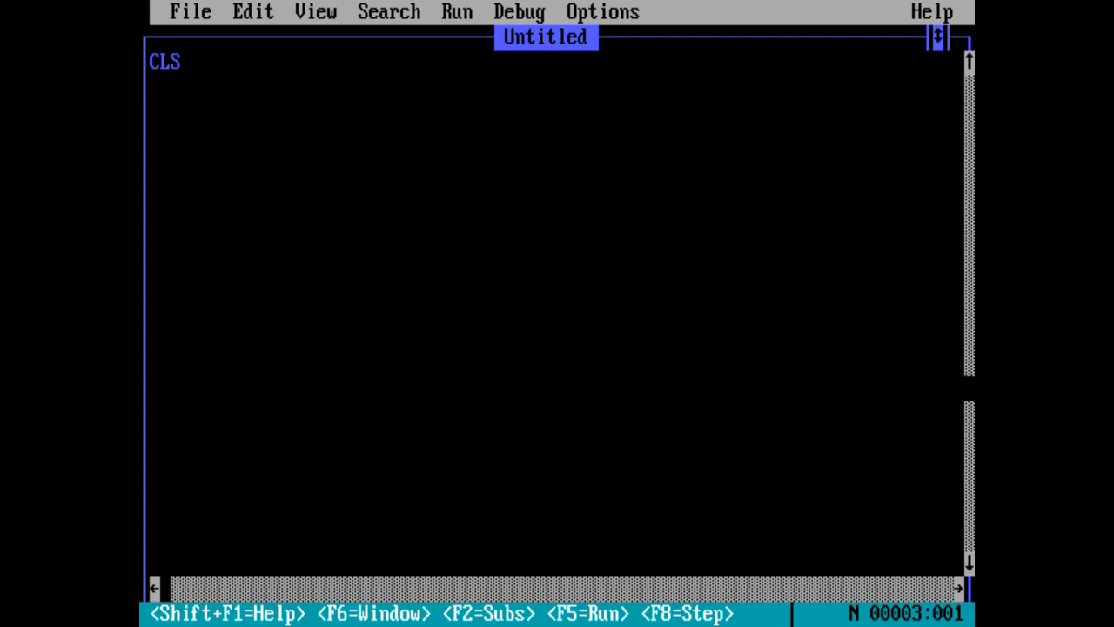
key("Enter")
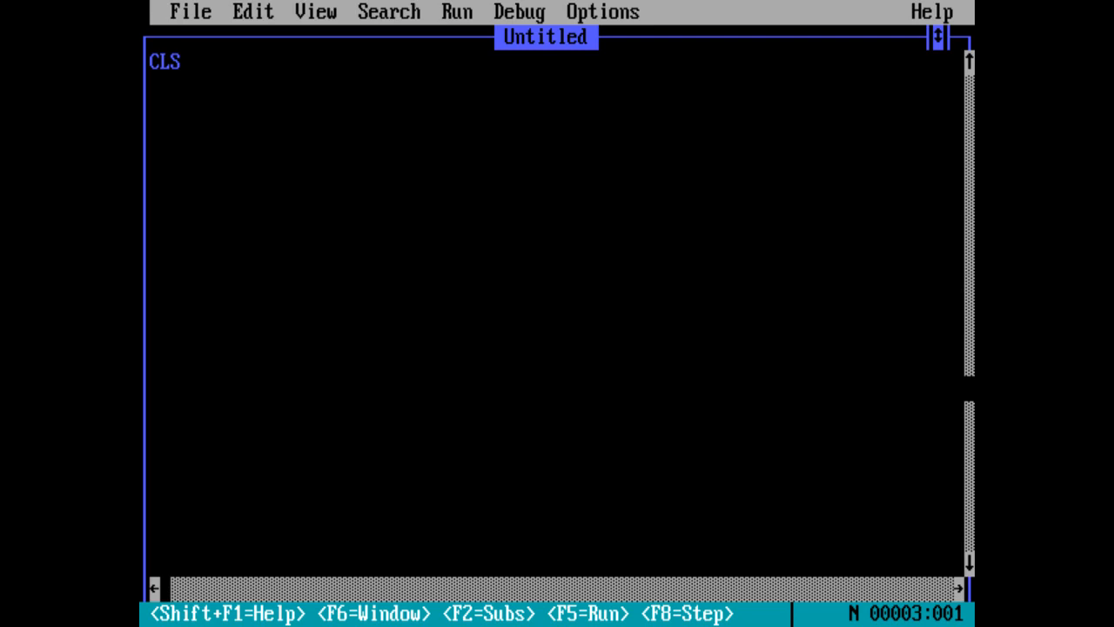
key("Enter")
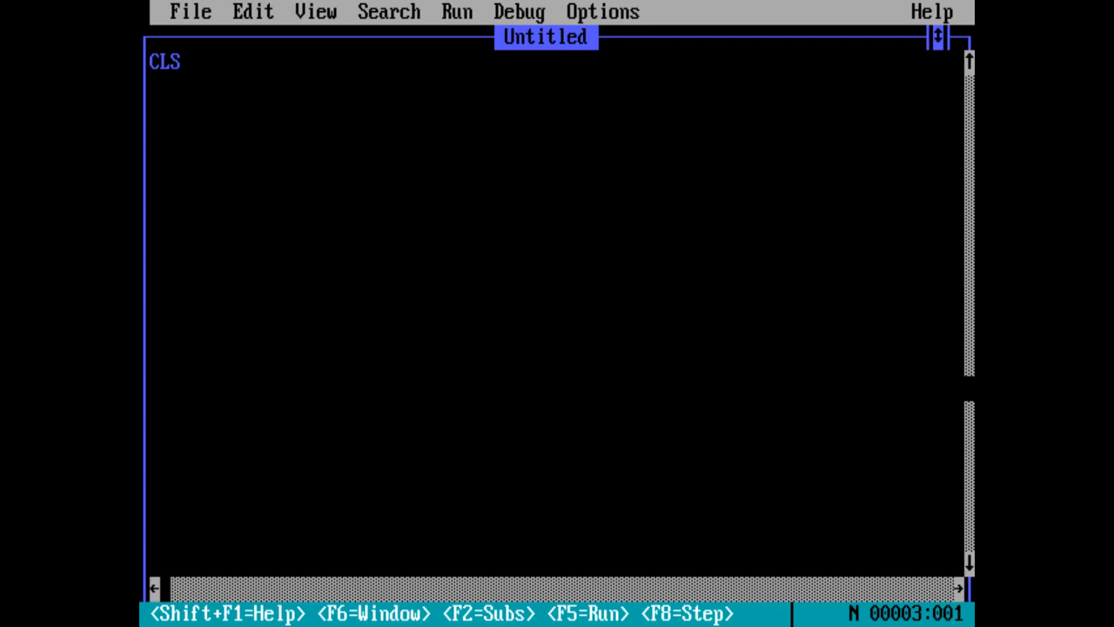
key("Enter")
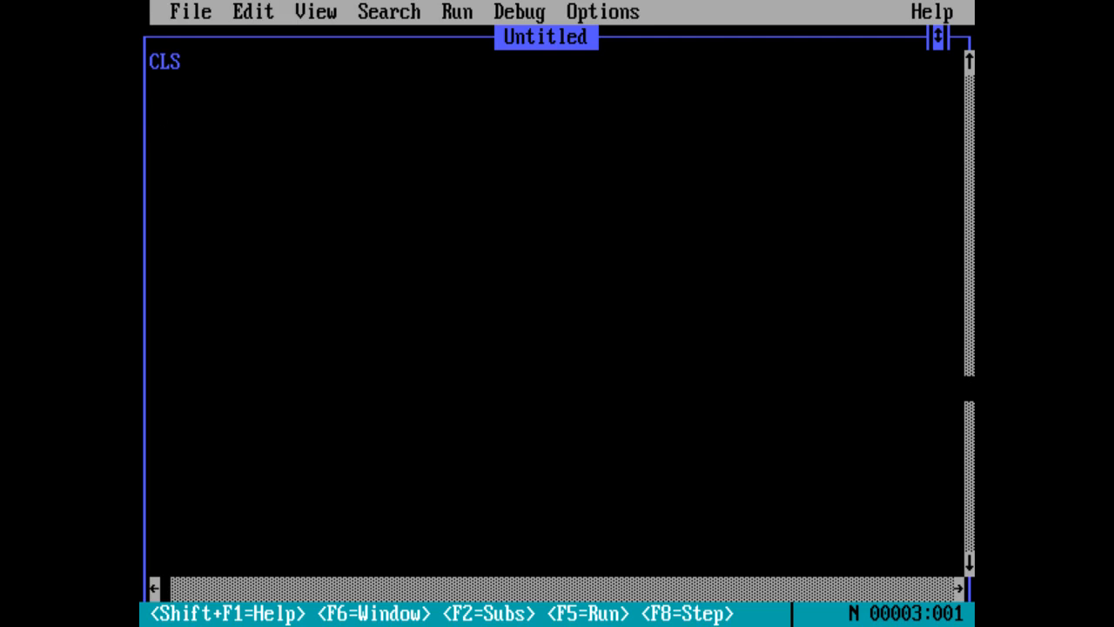
key("Enter")
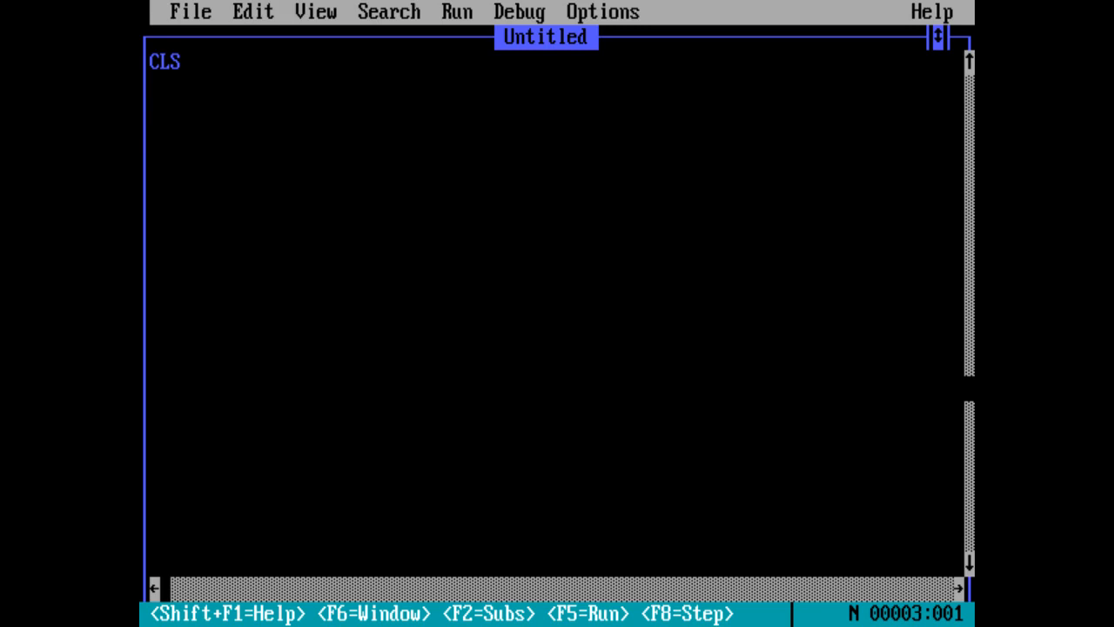
key("Enter")
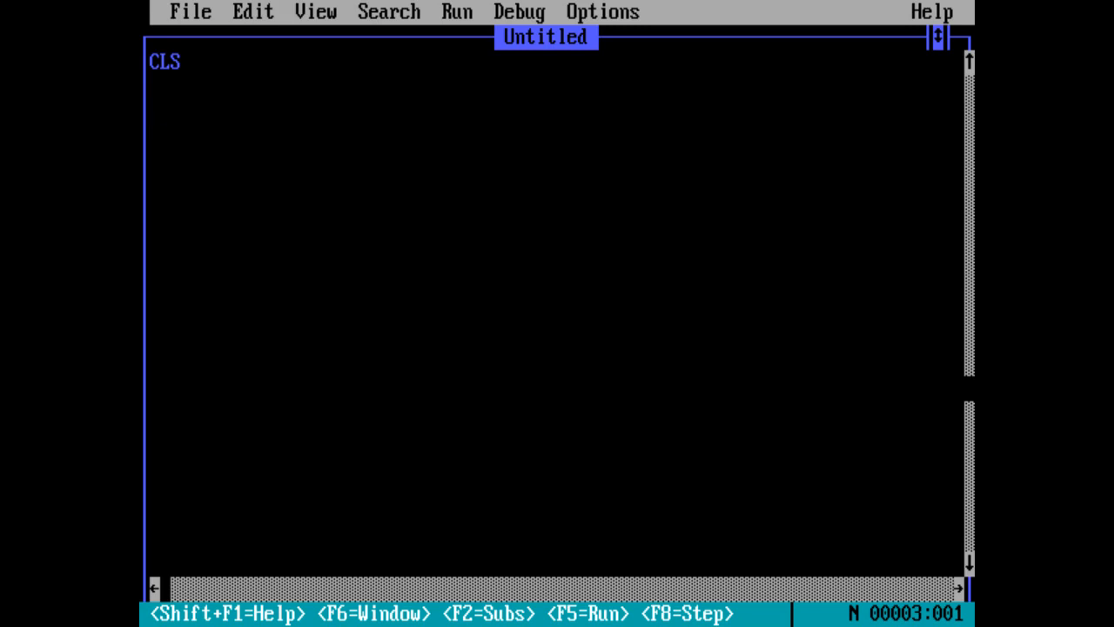
key("Enter")
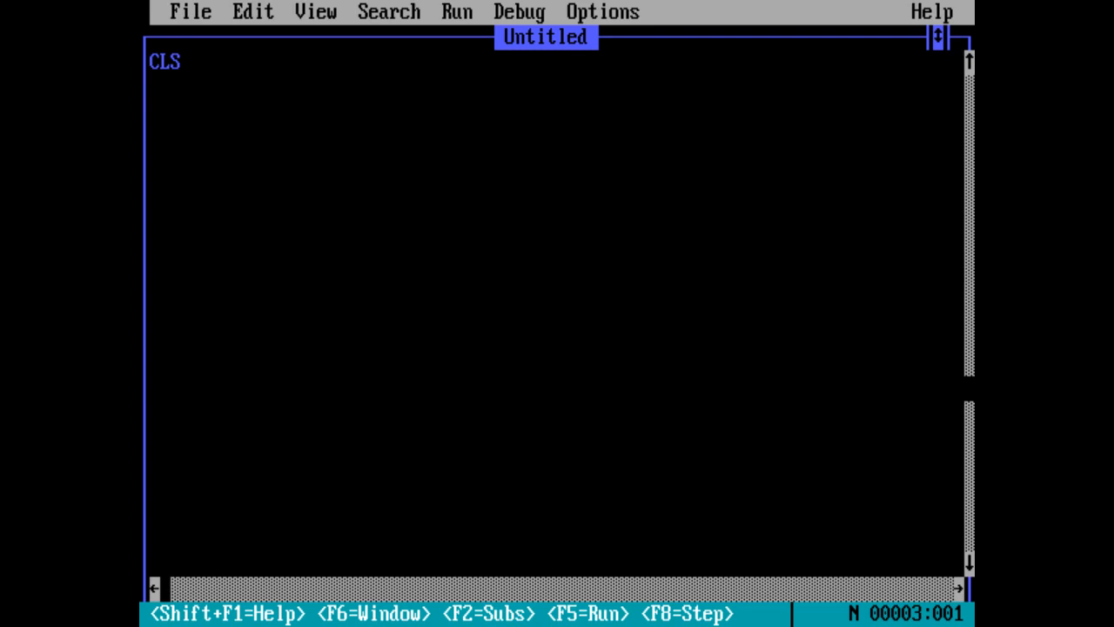
key("Enter")
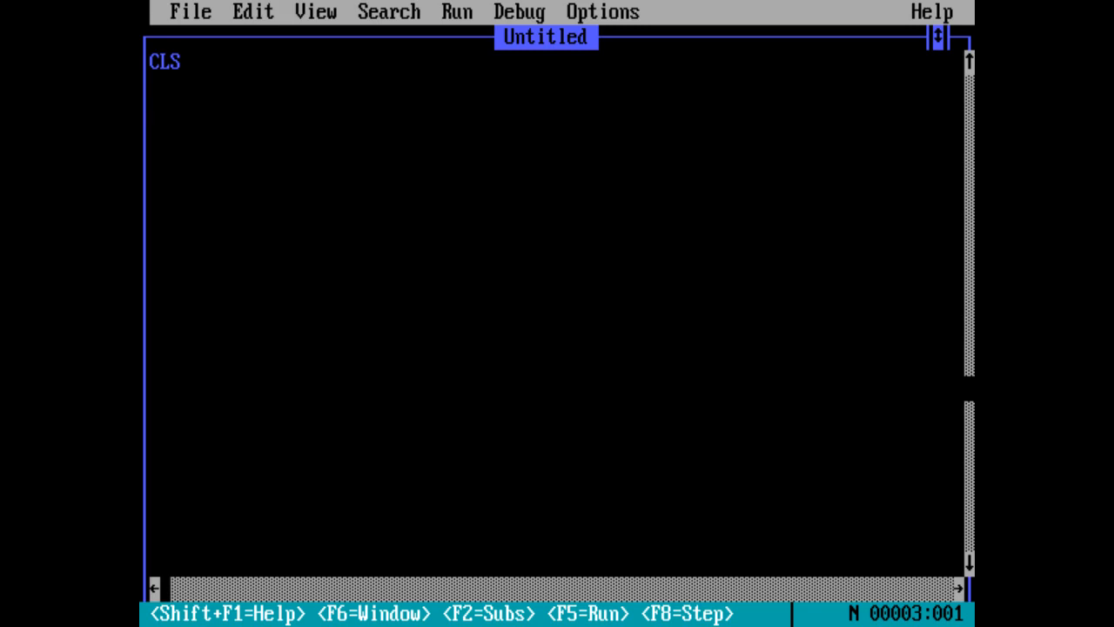
key("Enter")
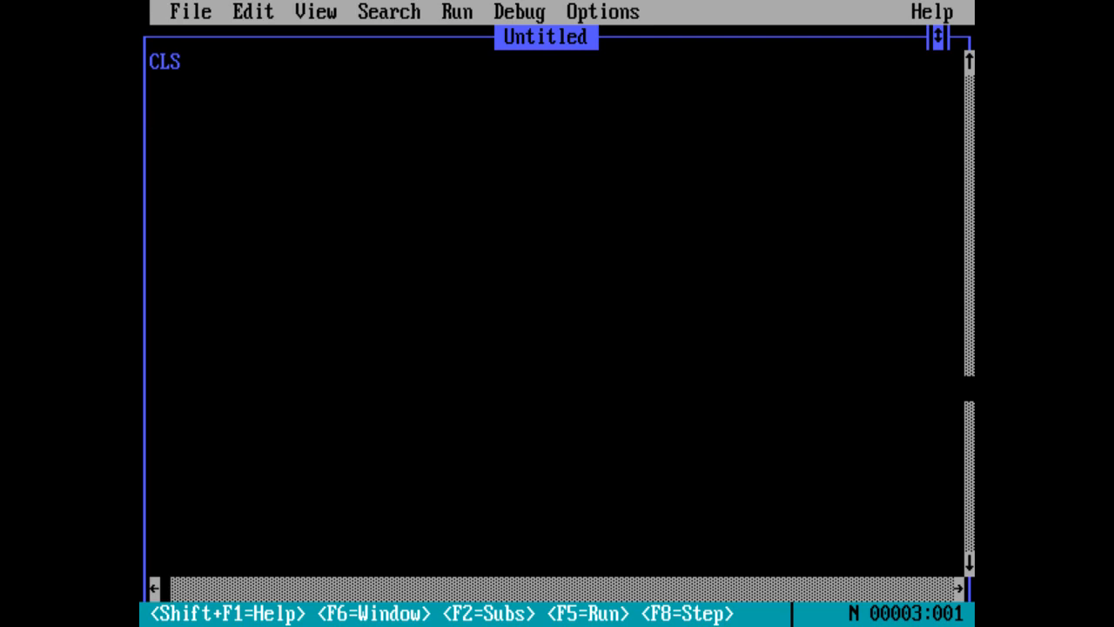
key("Enter")
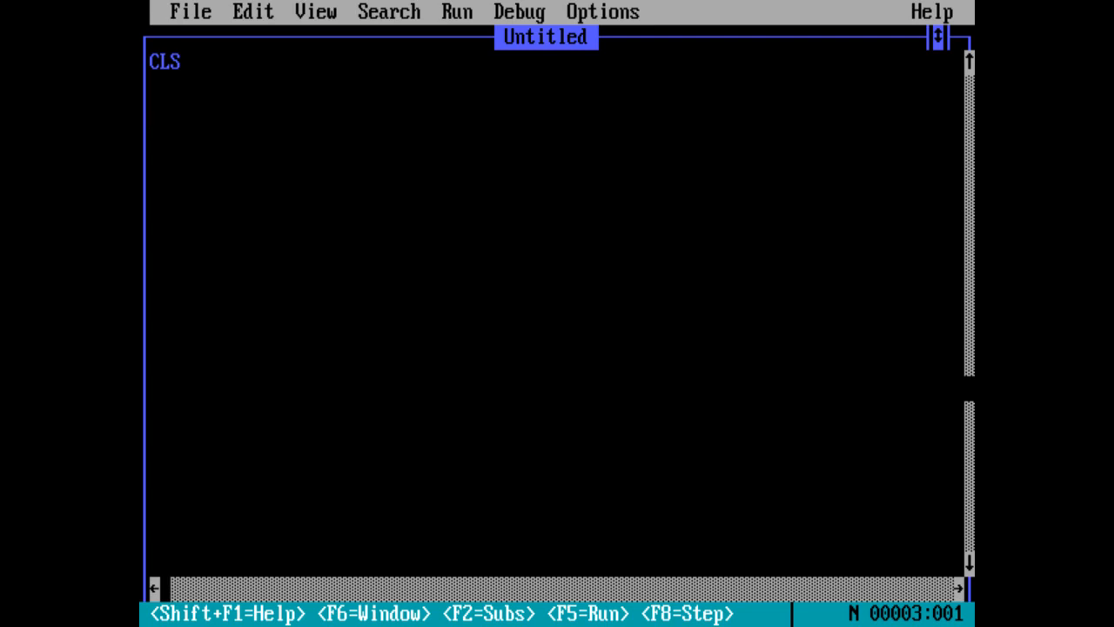
key("enter")
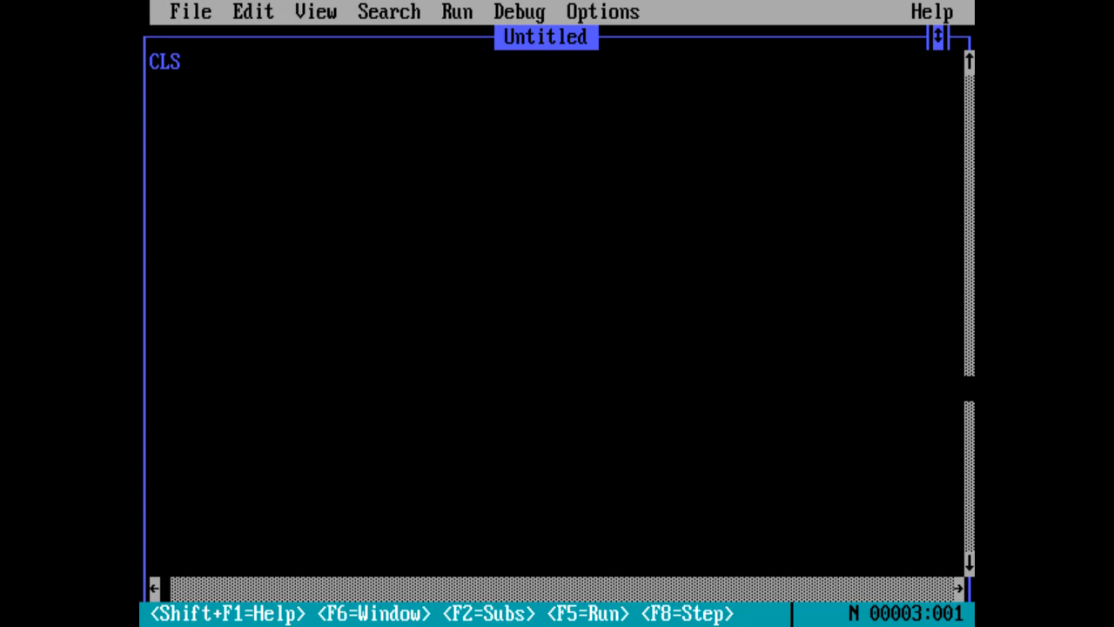
key("Enter")
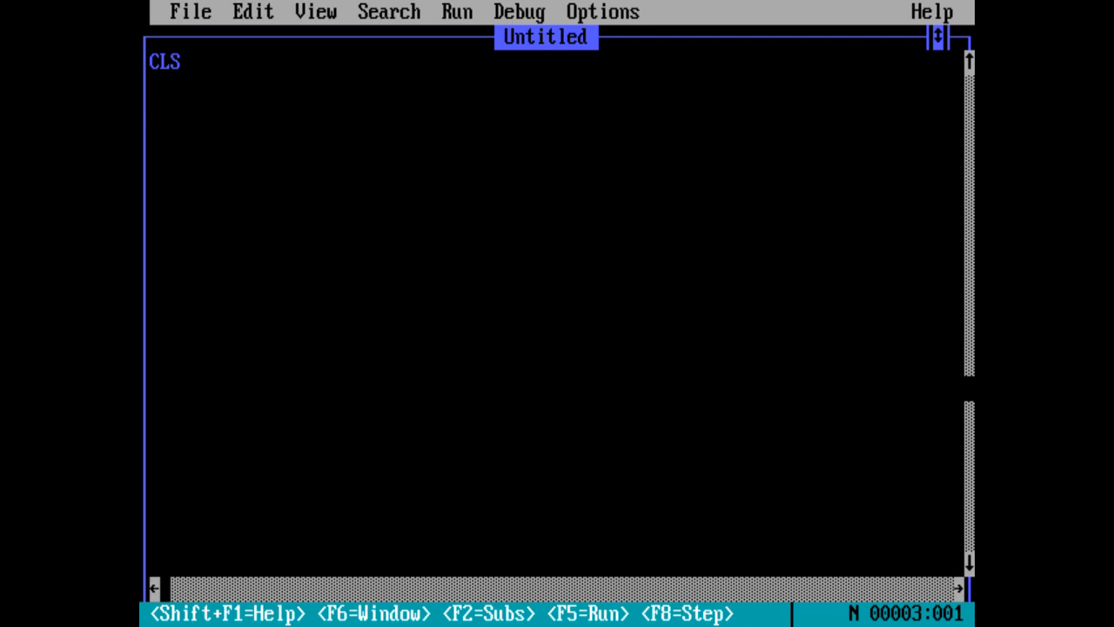
key("Enter")
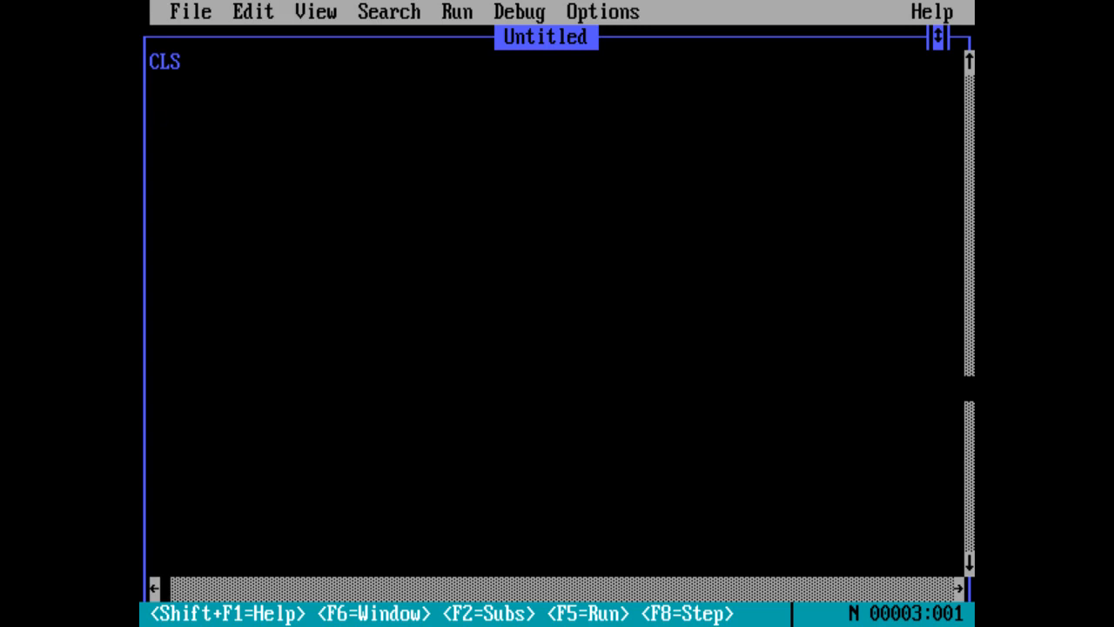
key("Enter")
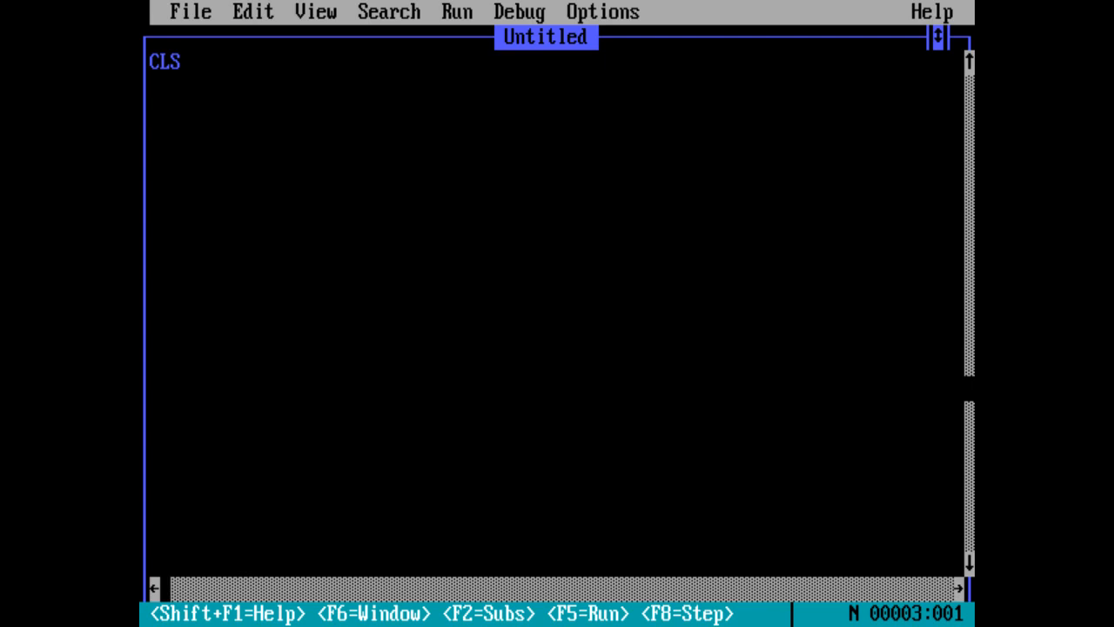
key("Enter")
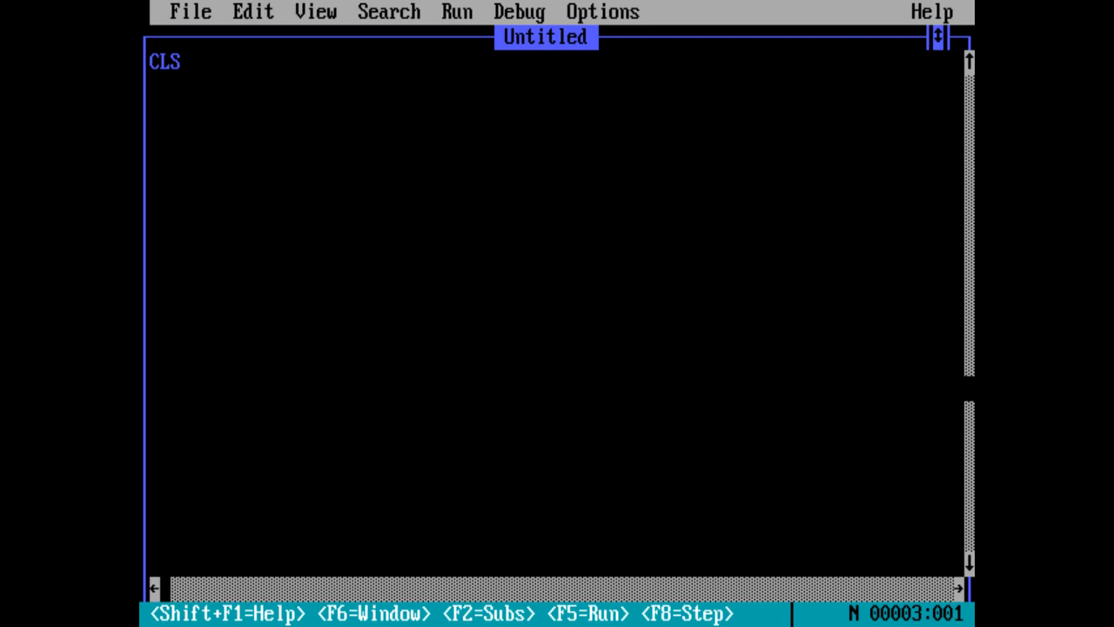
key("Enter")
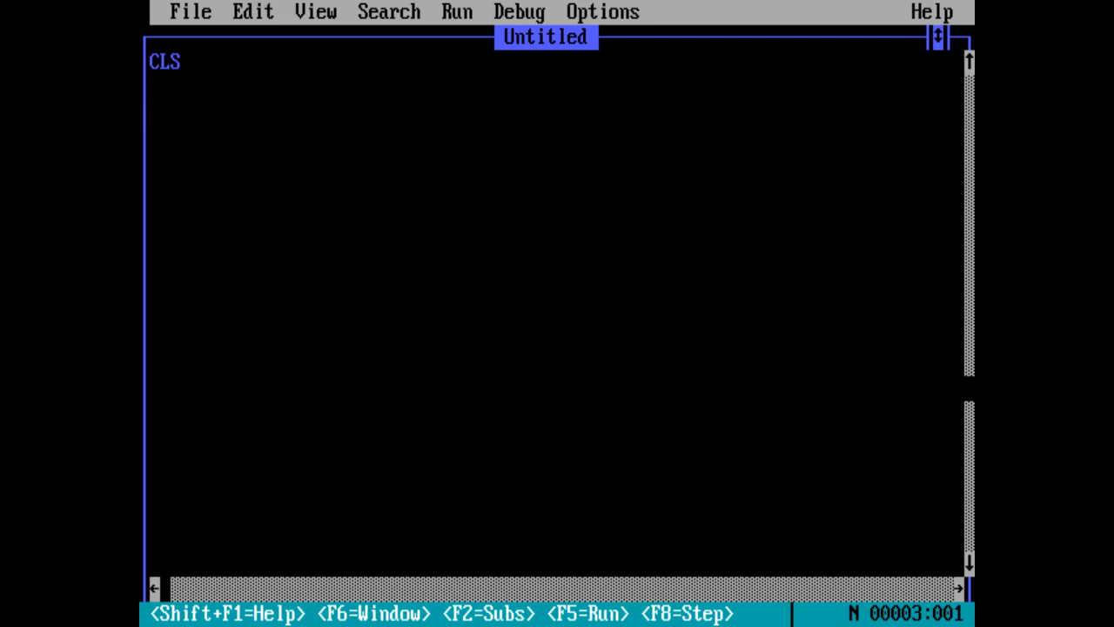
key("Enter")
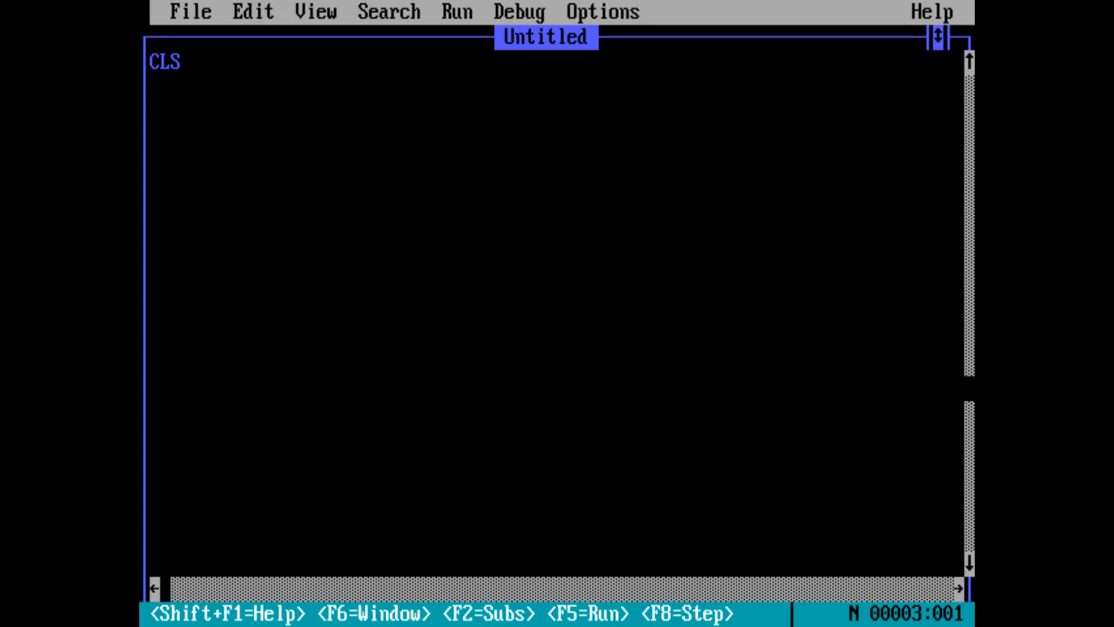
key("Enter")
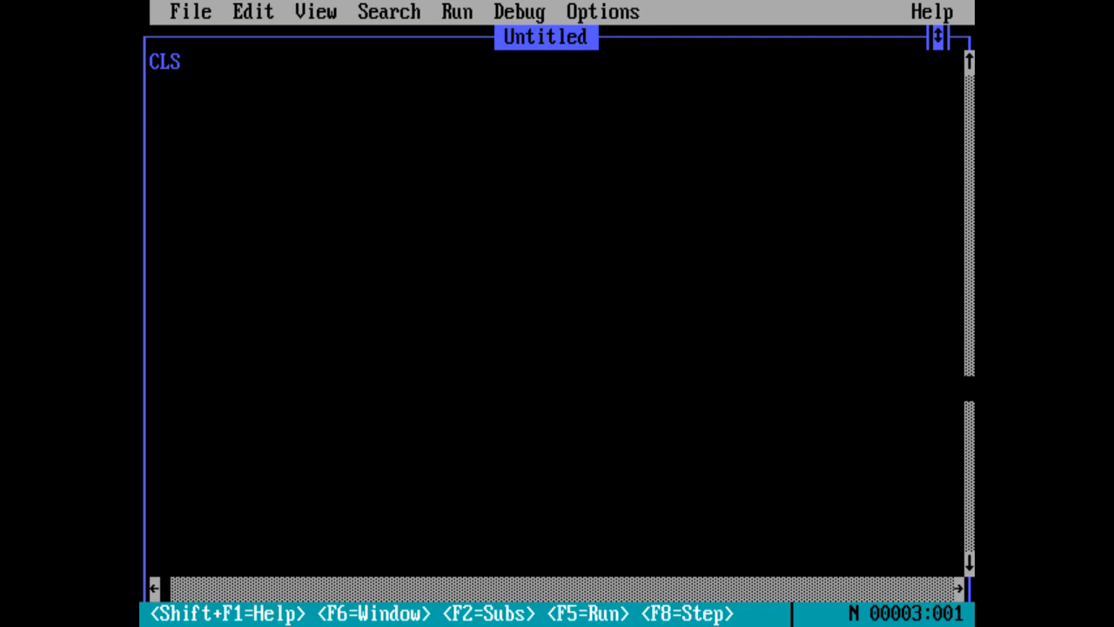
key("Enter")
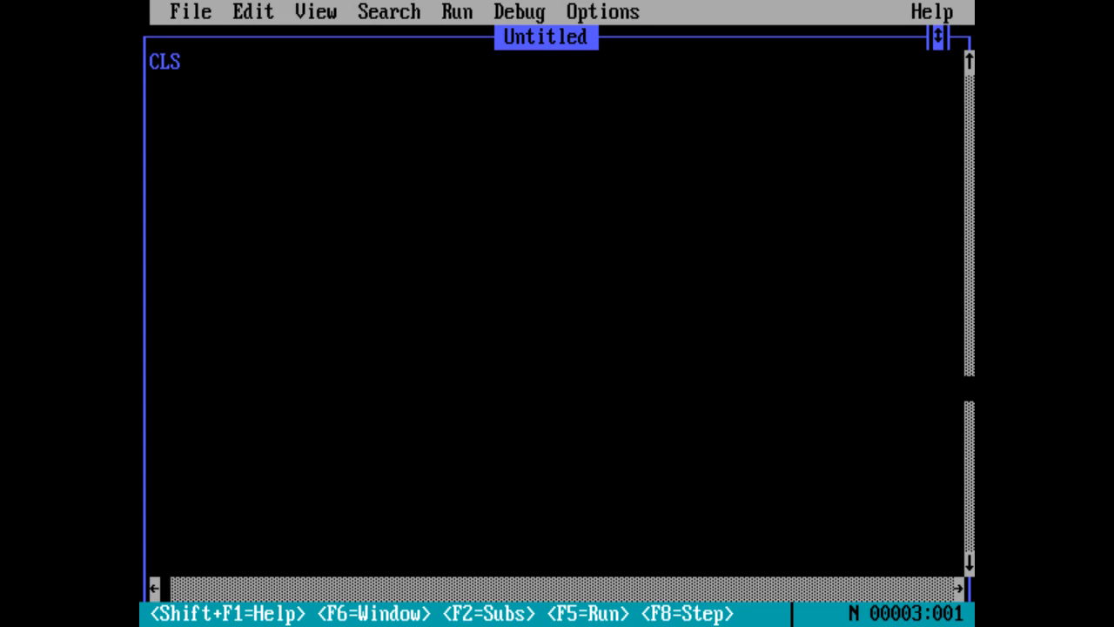
key("Enter")
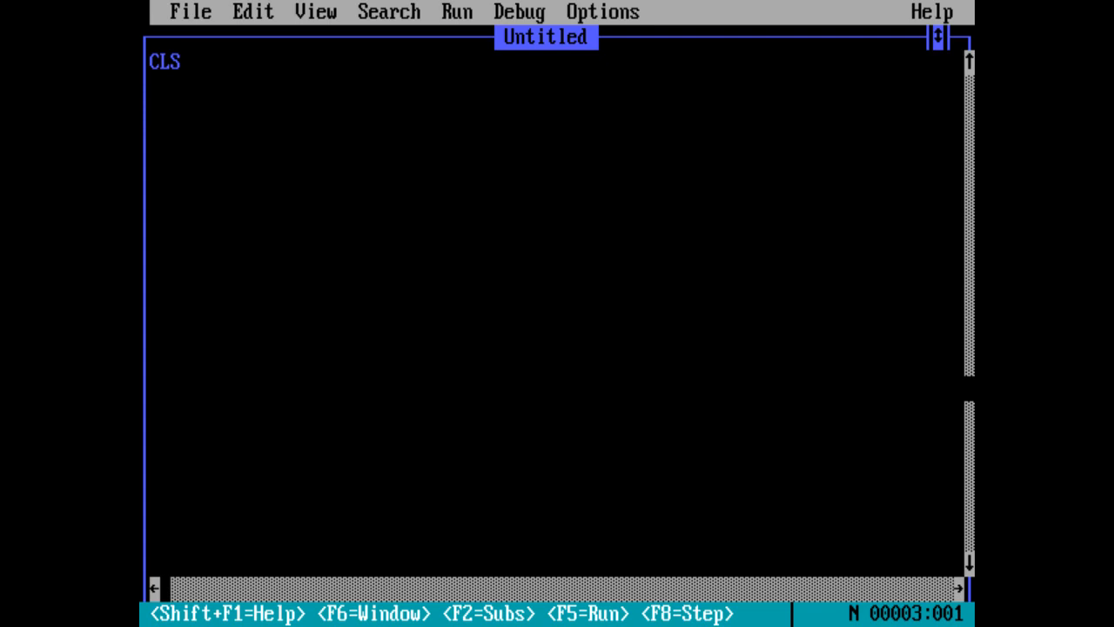
key("Enter")
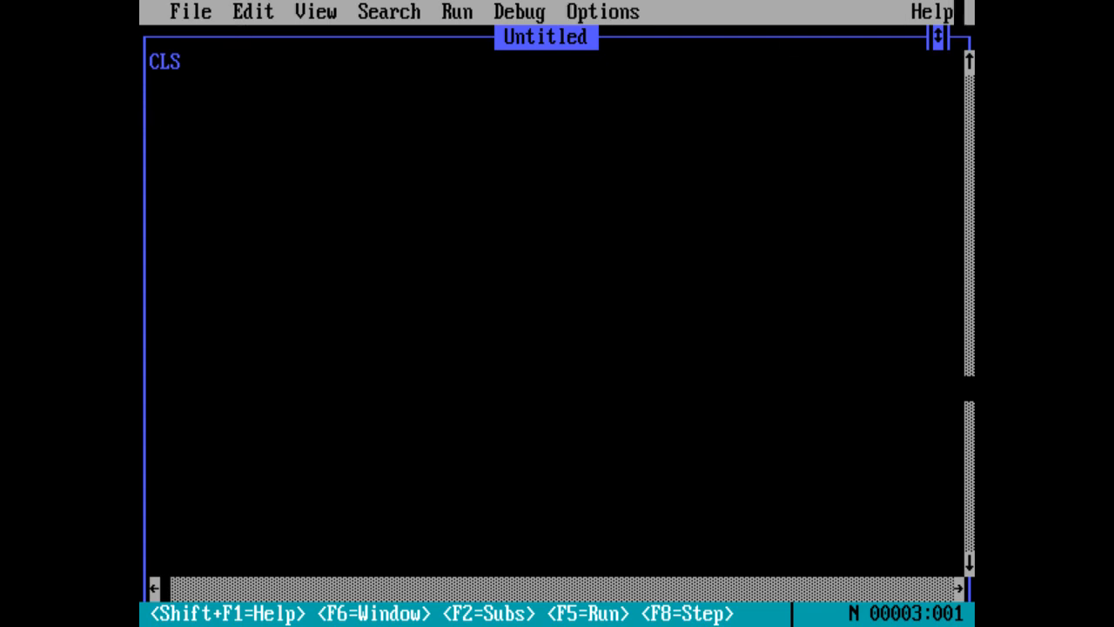
Go through help Contents and Keywords by Programming Task to the INKEY$ Function page.
left_click(932, 11)
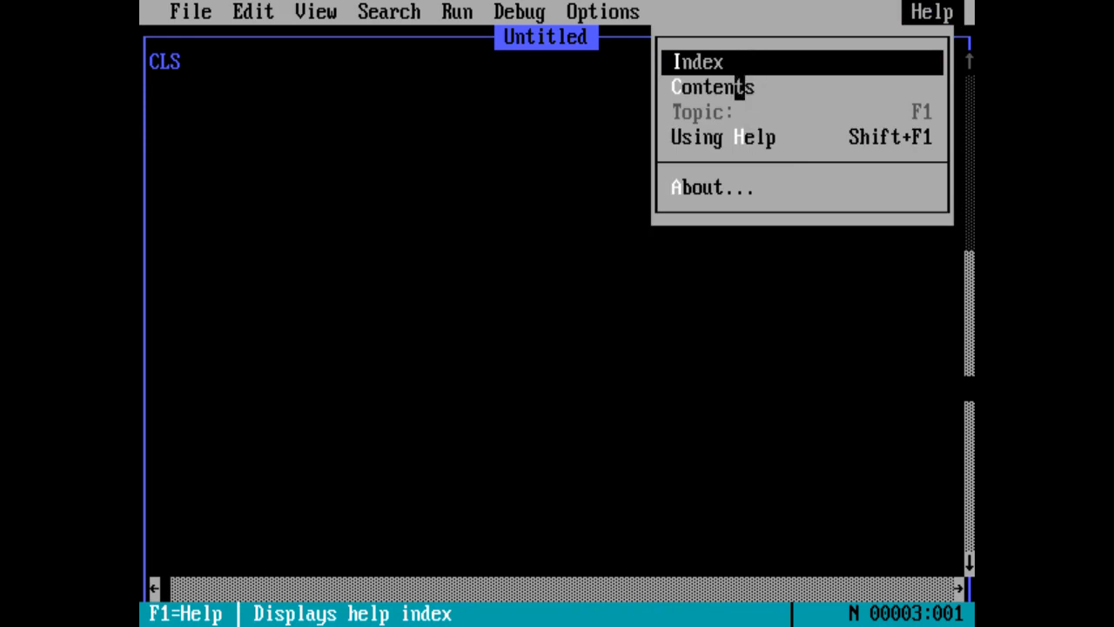
mouse_move(716, 86)
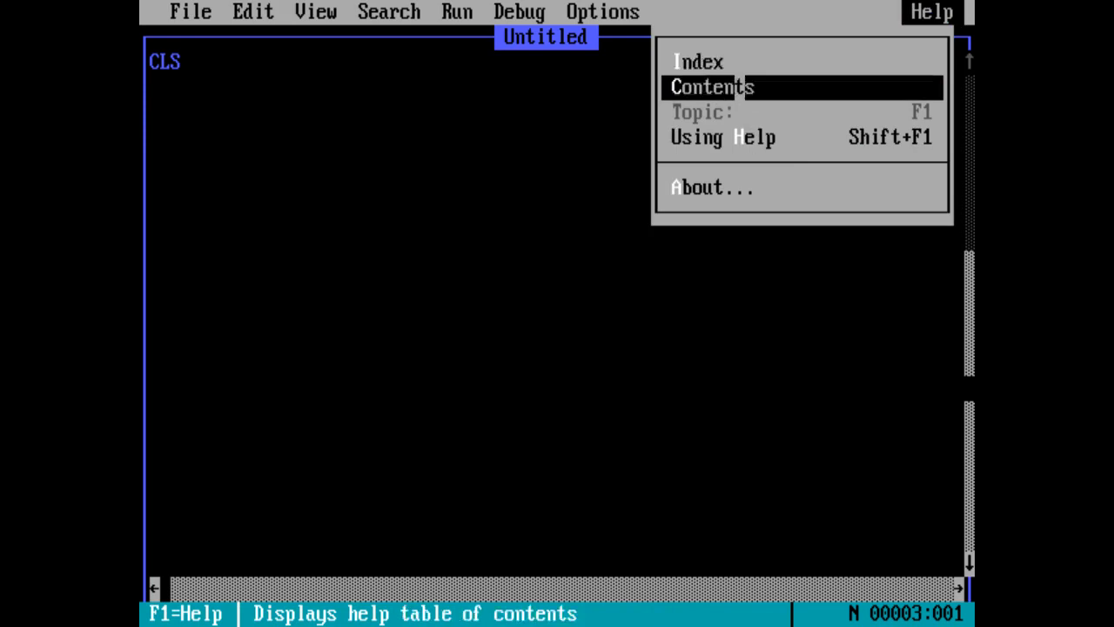
left_click(711, 87)
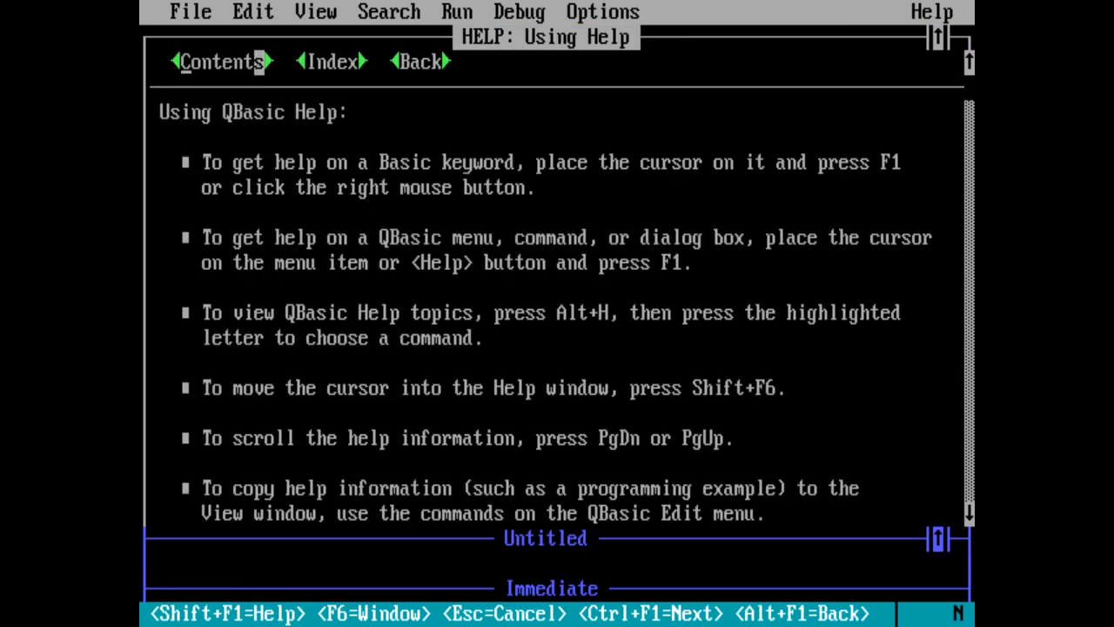
left_click(223, 63)
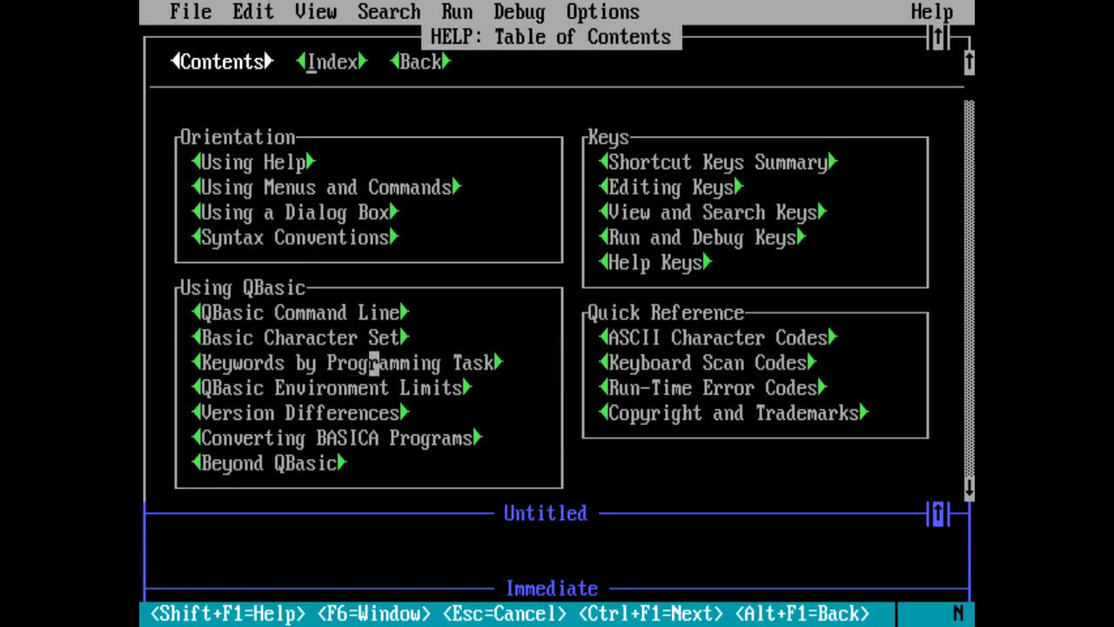
mouse_move(344, 362)
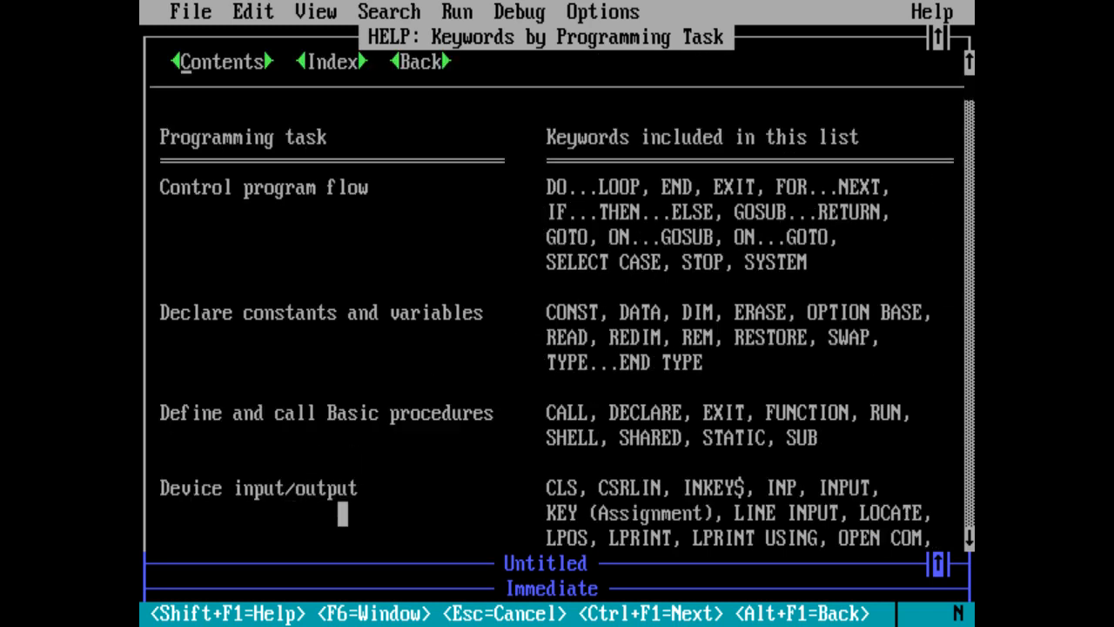
scroll("down", 3)
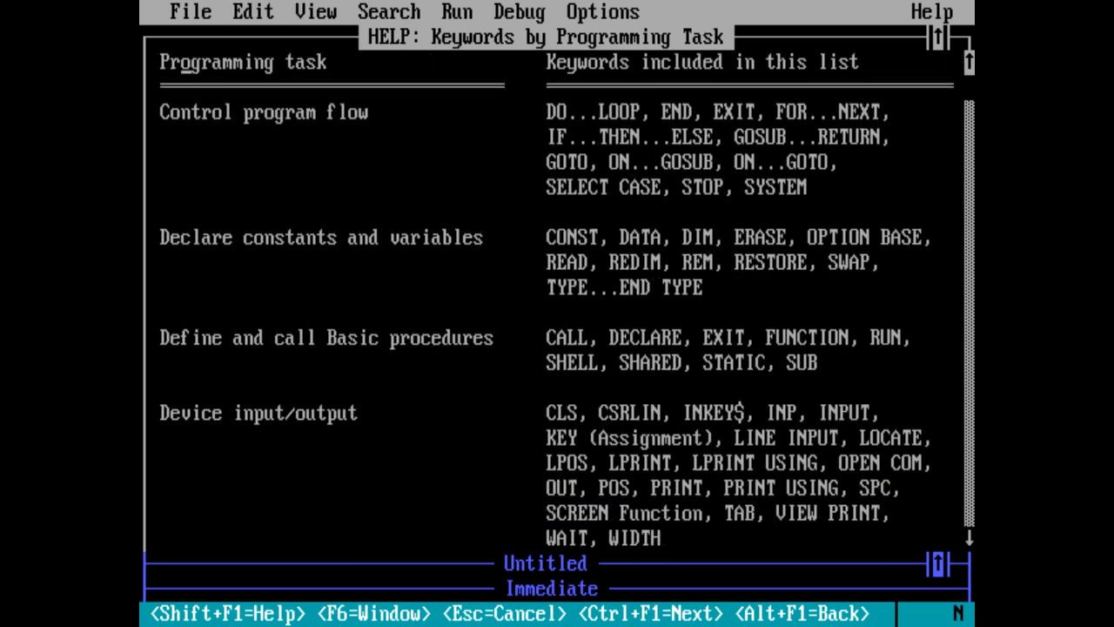
scroll("down", 3)
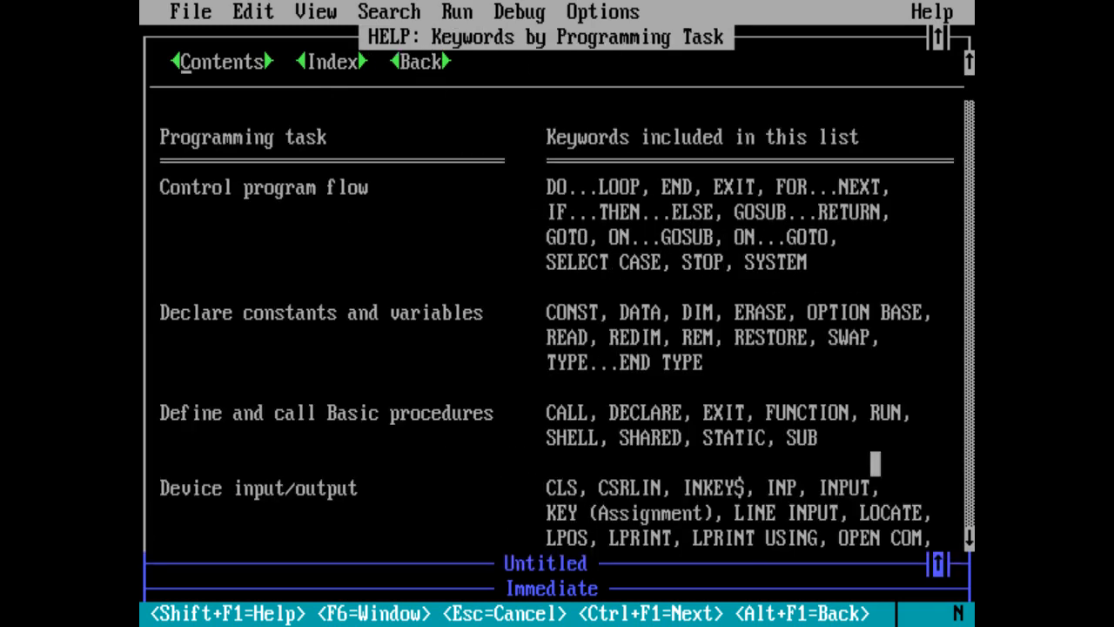
left_click(846, 487)
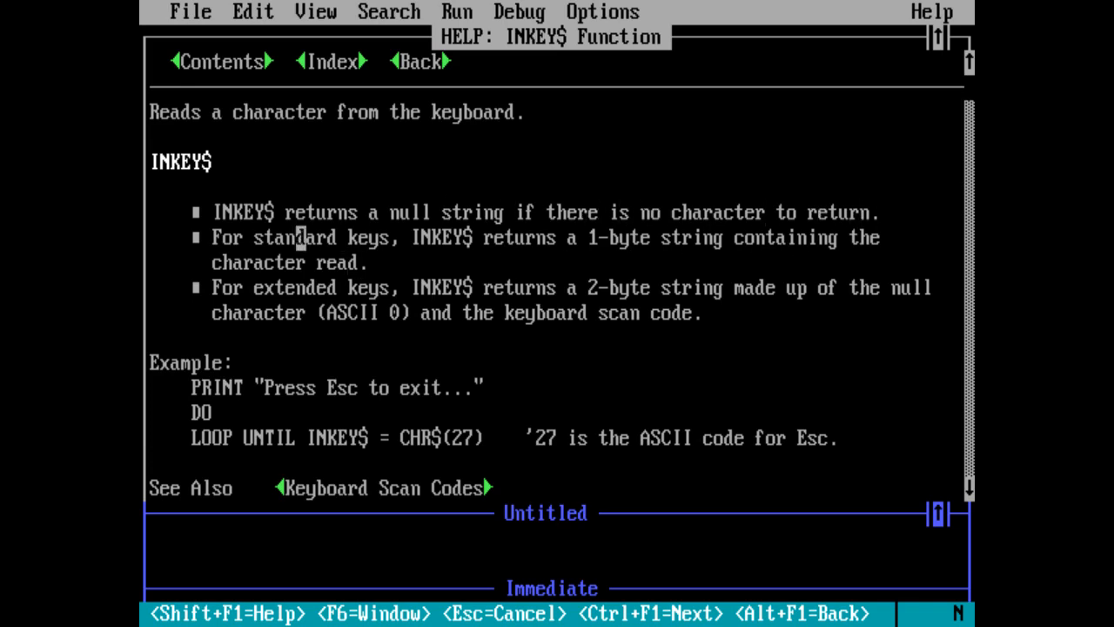
mouse_move(737, 287)
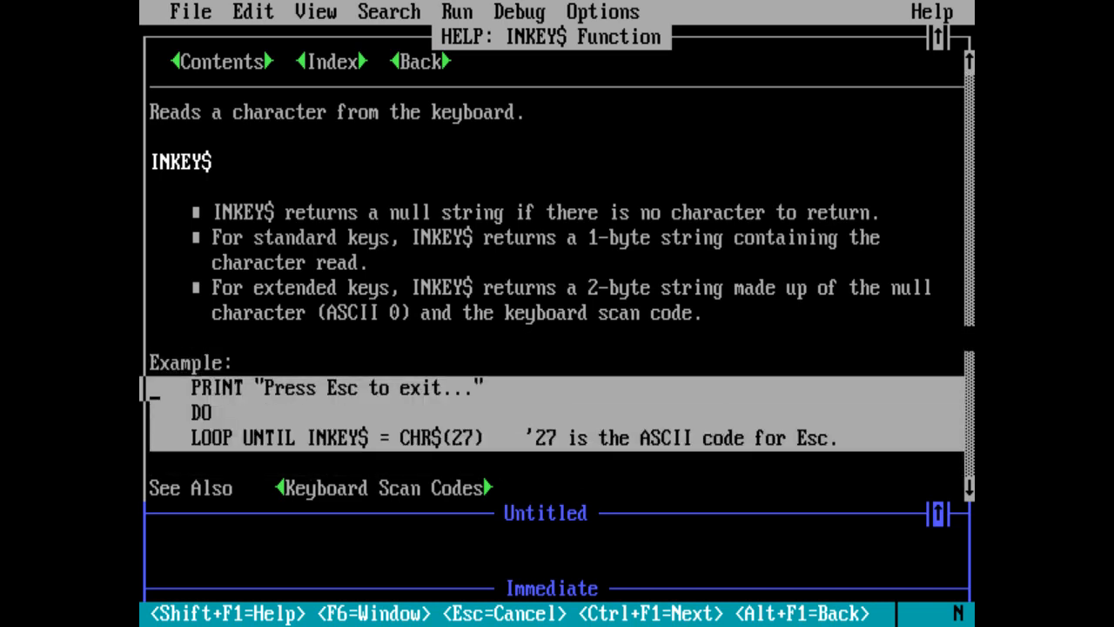
Copy the marked INKEY$ example lines and close help back to the Untitled program.
left_click(256, 12)
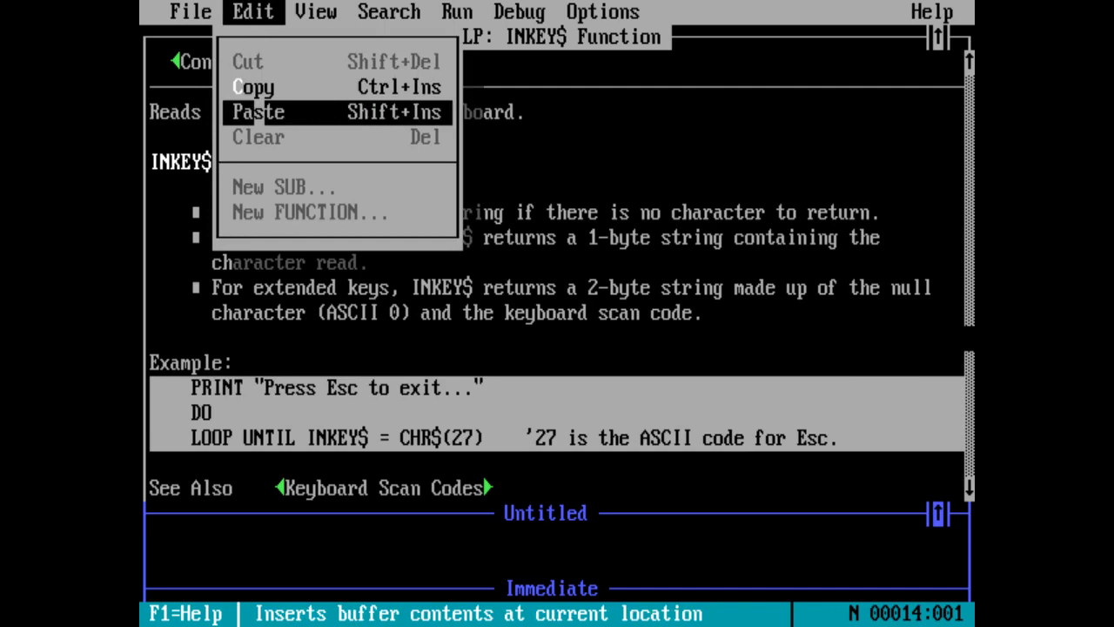
key("Escape")
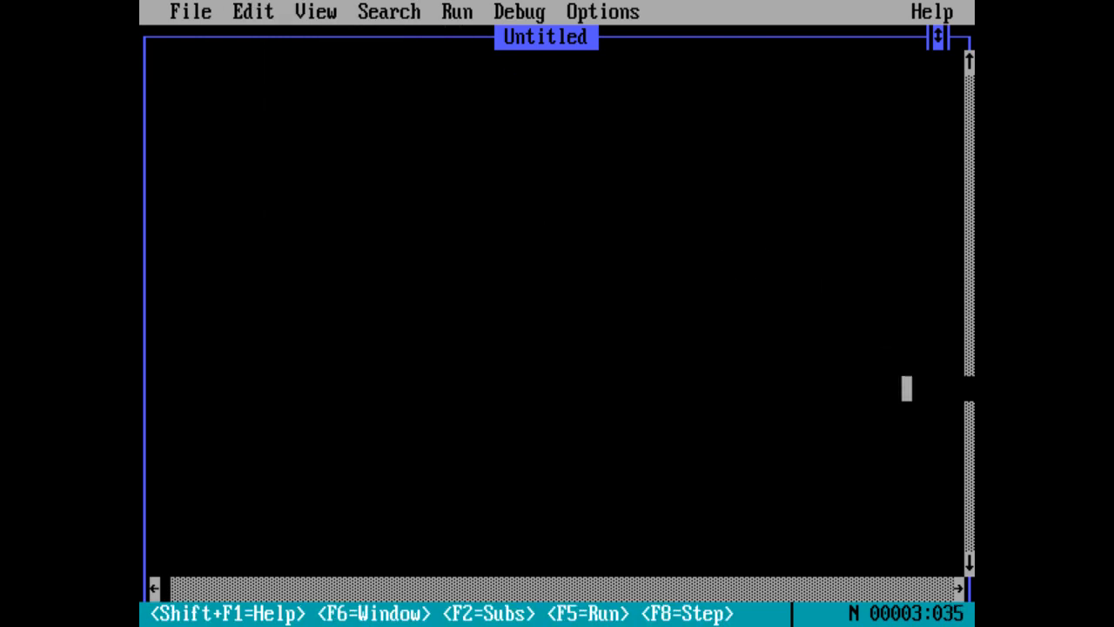
Enter CLS and add a blank line below it for the Esc-to-exit loop code.
type("CLS")
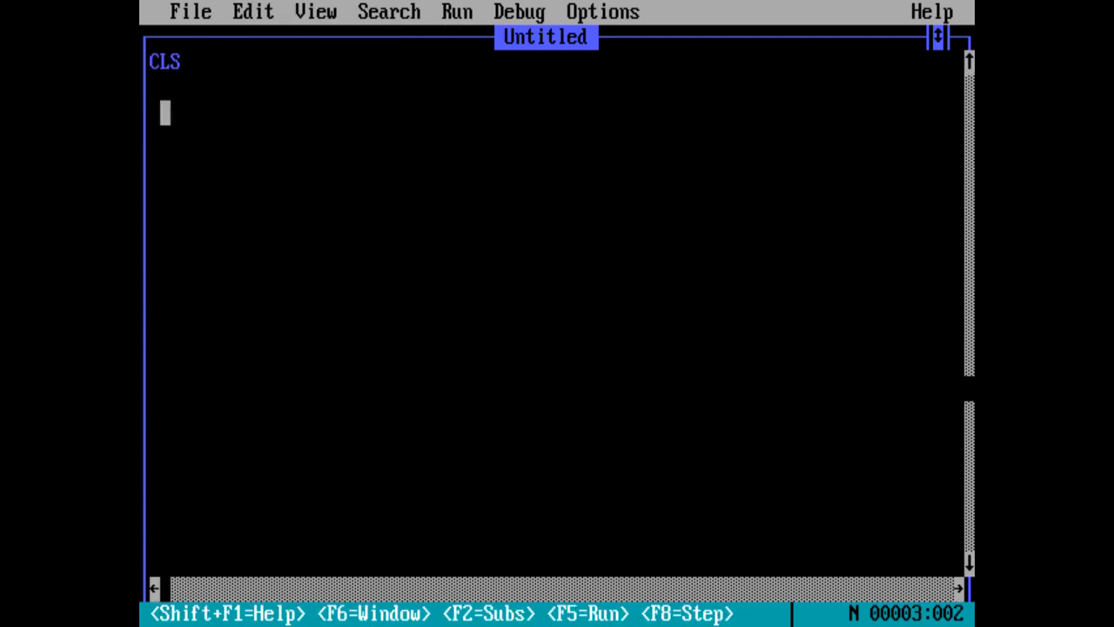
left_click(253, 12)
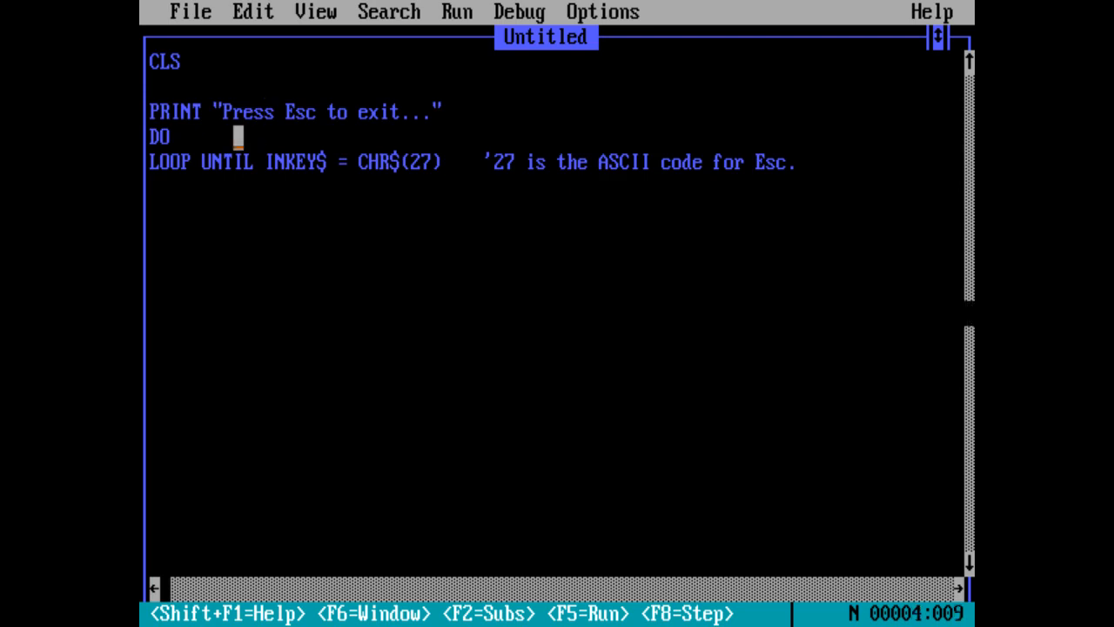
key("Enter")
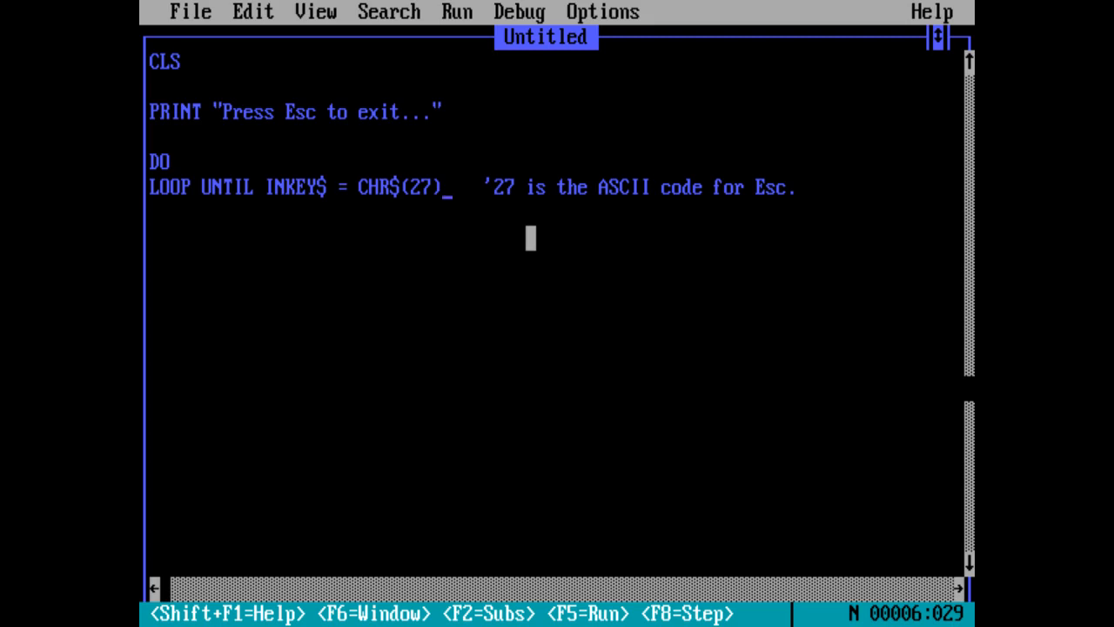
key("F5")
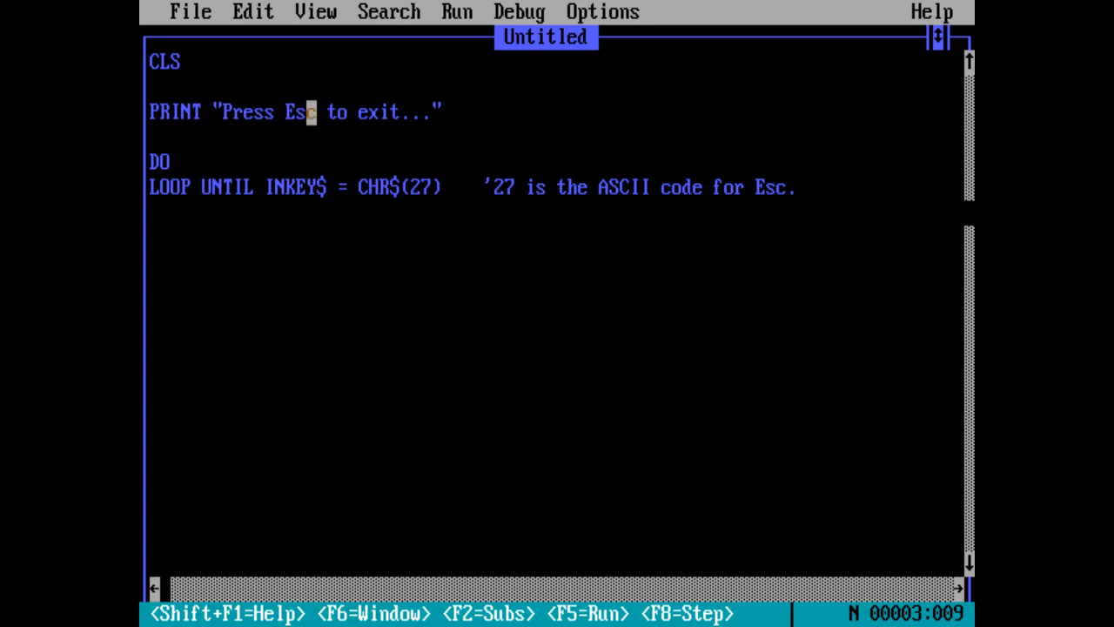
mouse_move(932, 12)
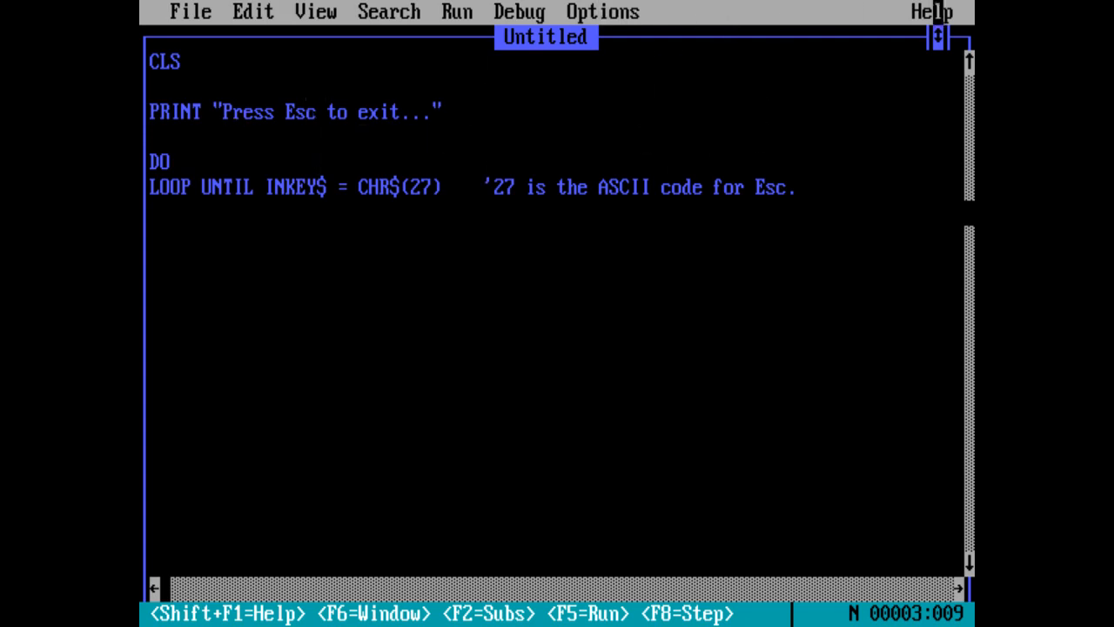